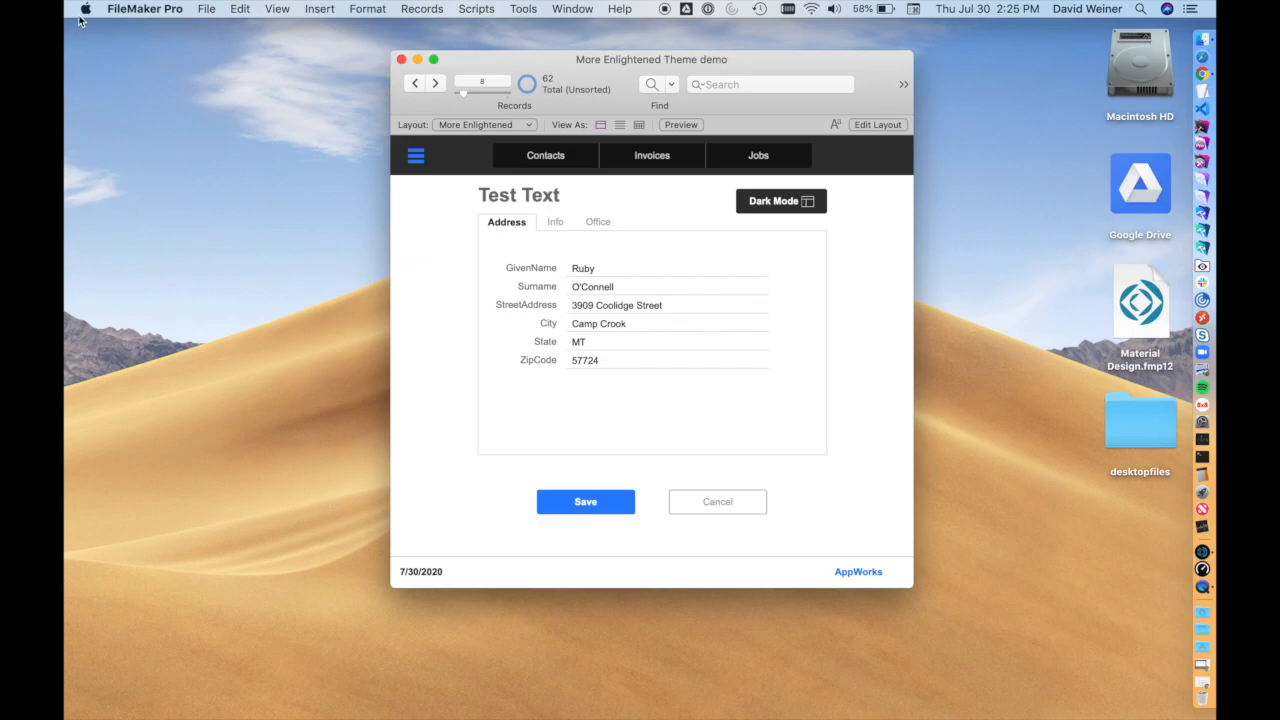
# Step: Switch the macOS appearance to Dark in System Preferences' General pane
pyautogui.click(85, 9)
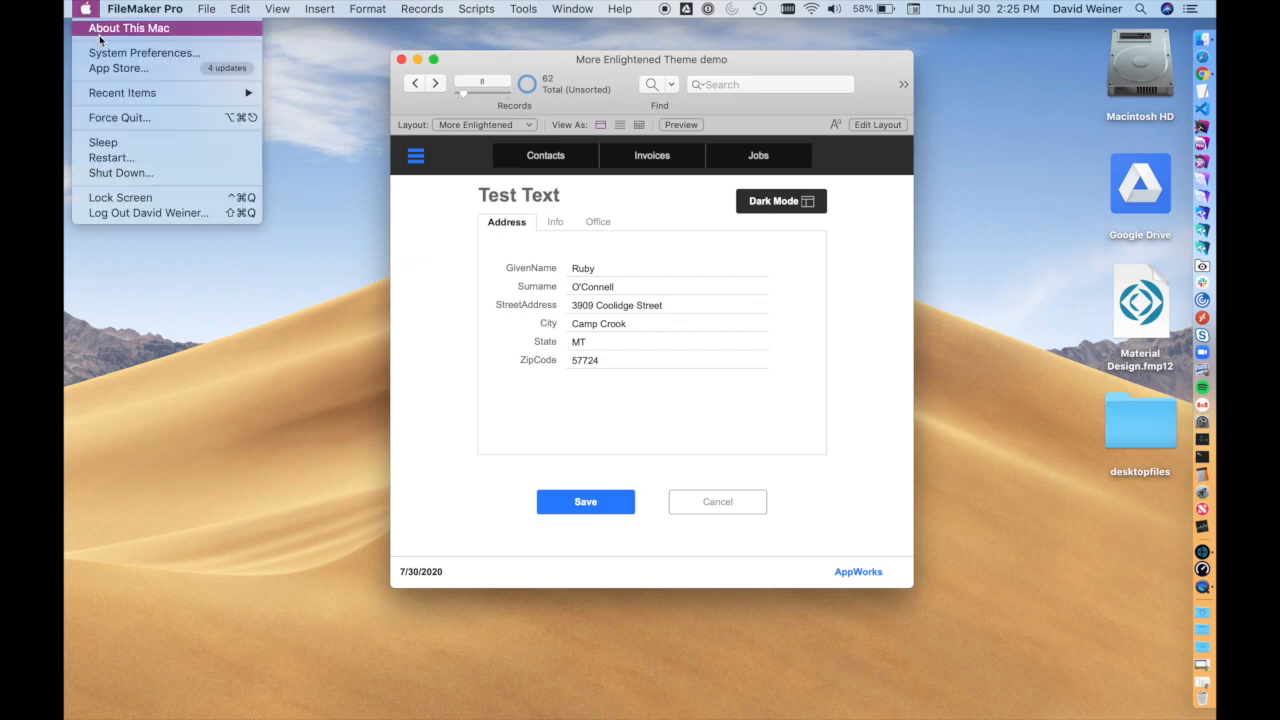
pyautogui.click(143, 52)
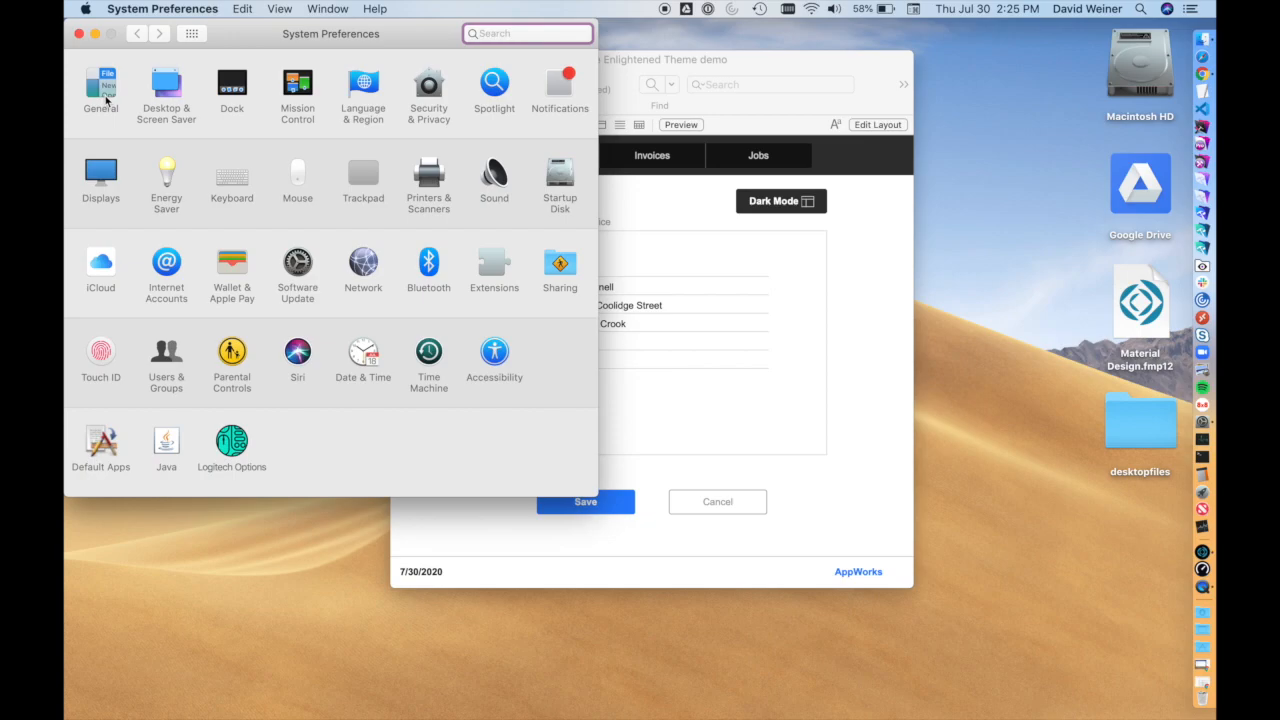
pyautogui.click(100, 90)
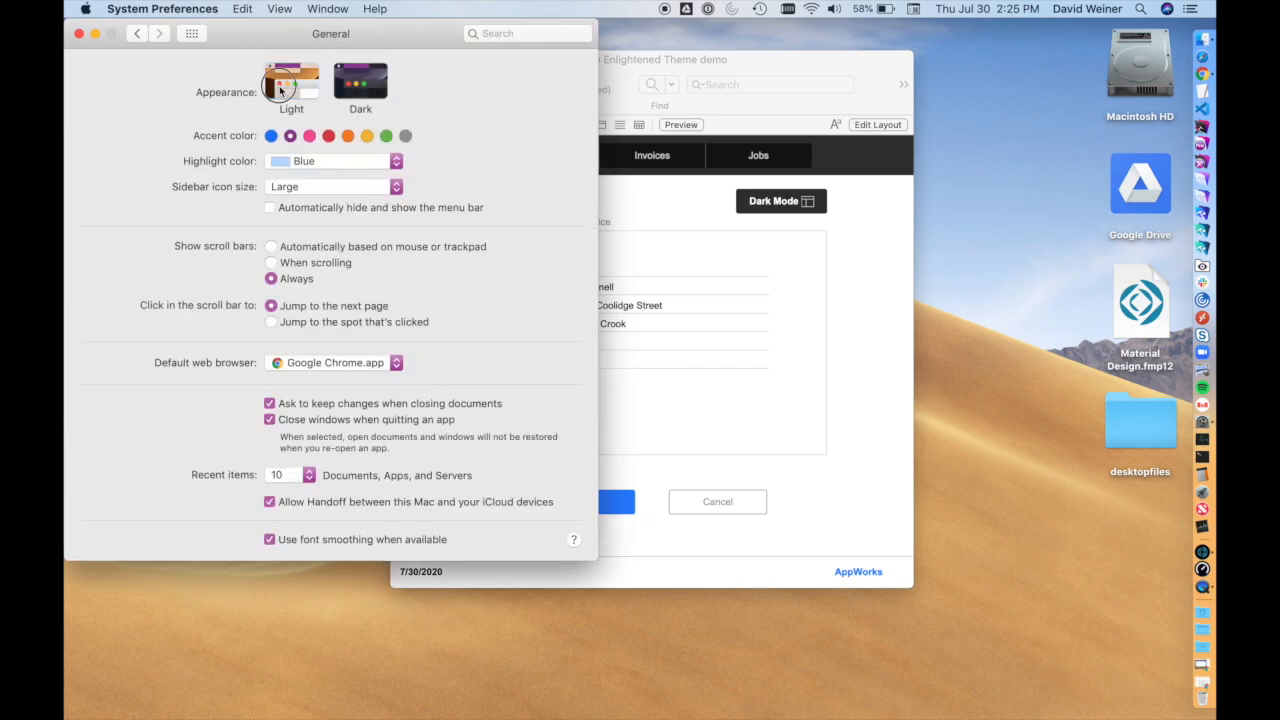
pyautogui.click(360, 85)
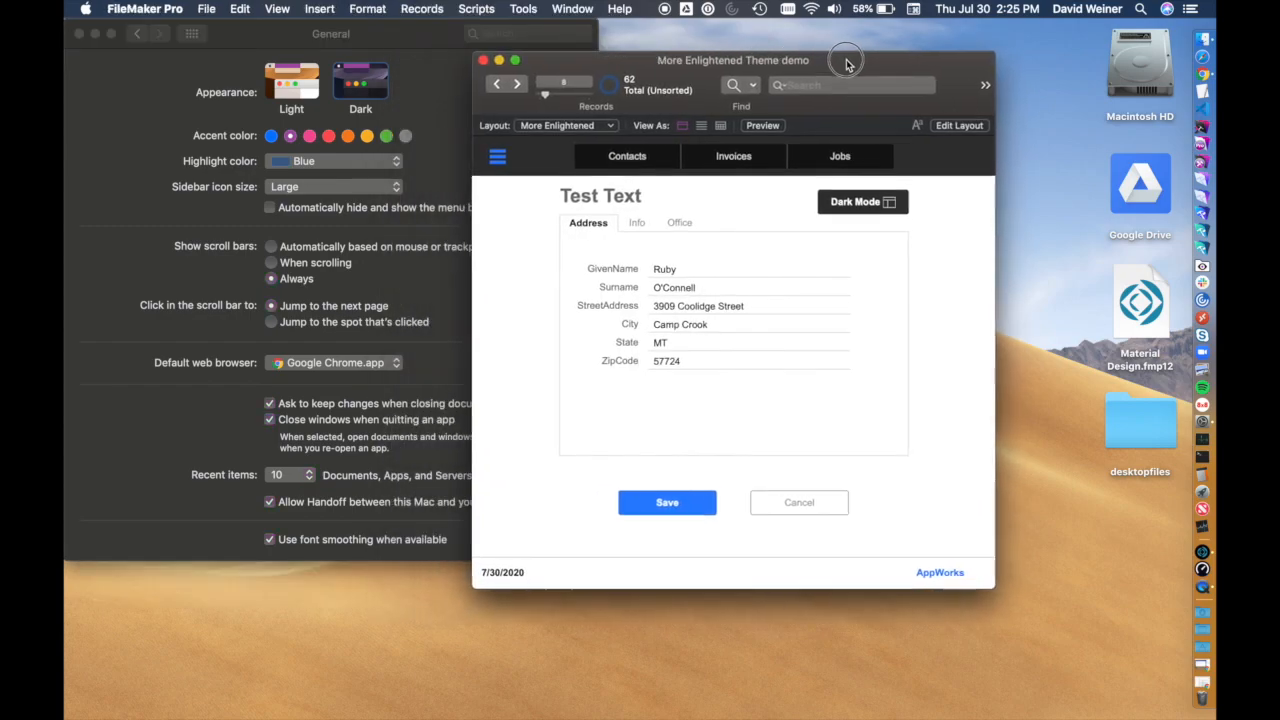
# Step: Move the FileMaker demo window into position after returning macOS to Light
pyautogui.moveTo(845, 60); pyautogui.dragTo(697, 69)
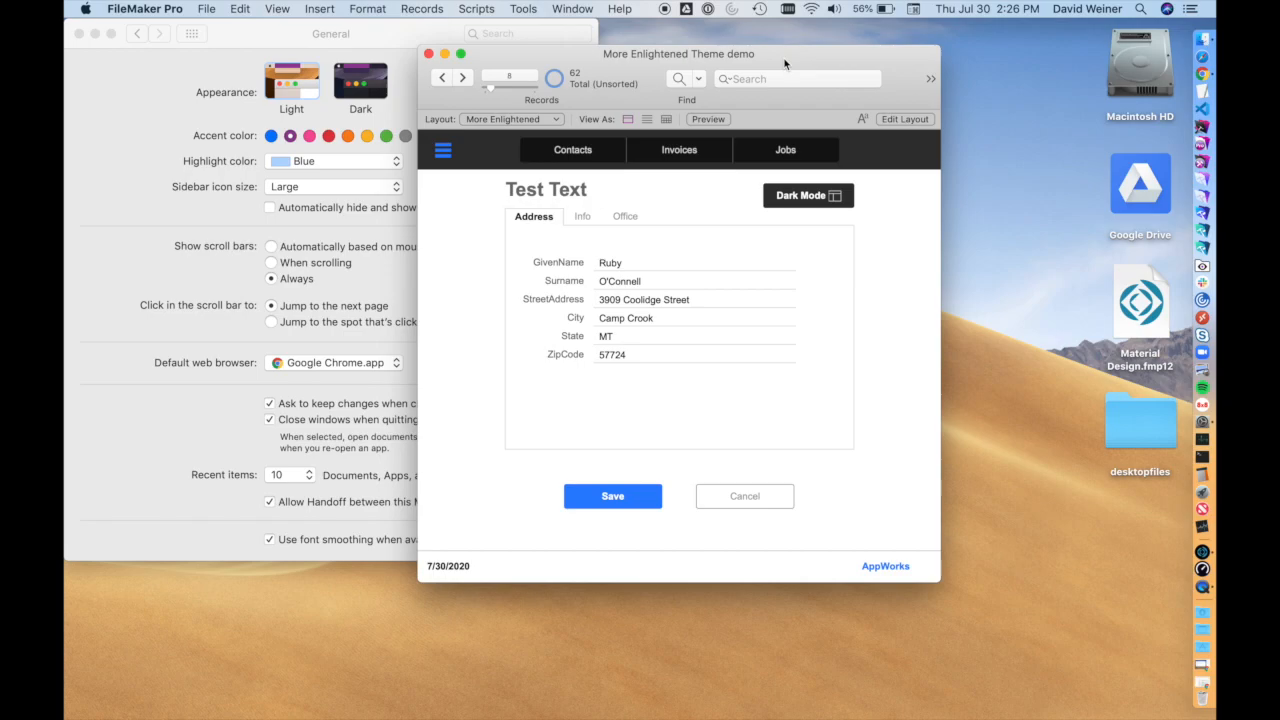
pyautogui.click(330, 33)
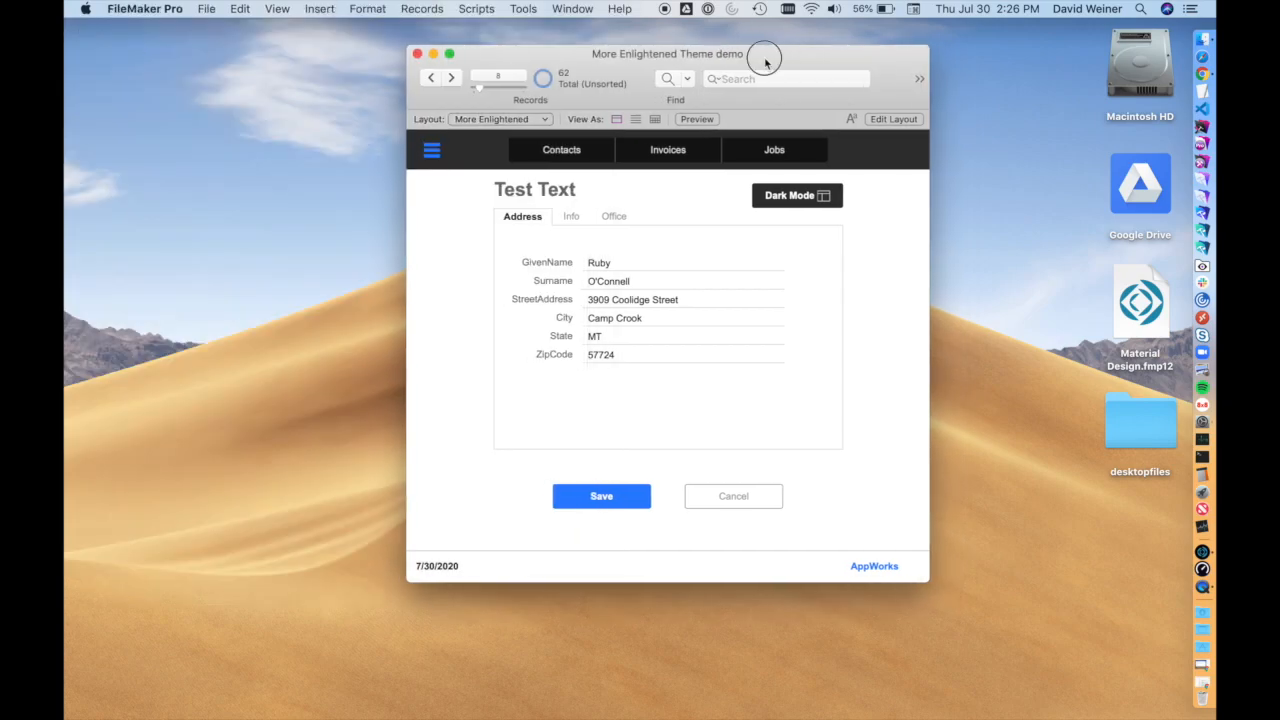
pyautogui.moveTo(765, 56); pyautogui.dragTo(755, 63)
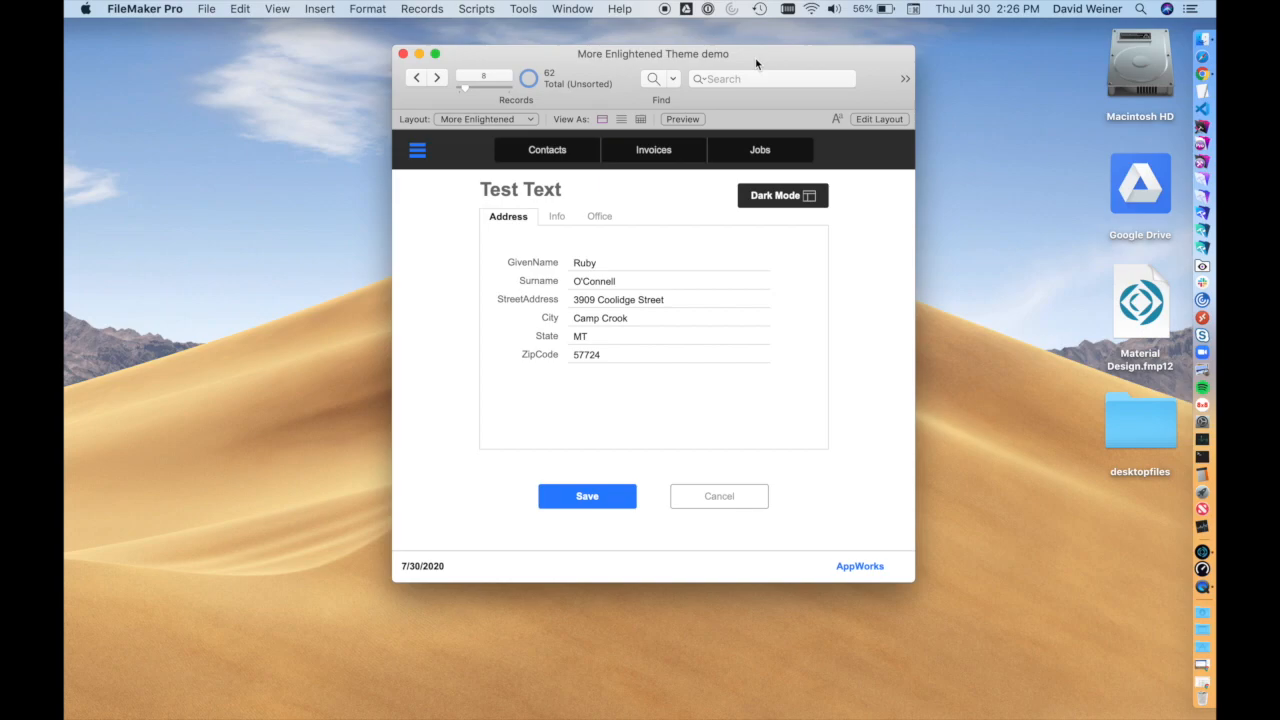
pyautogui.moveTo(870, 207)
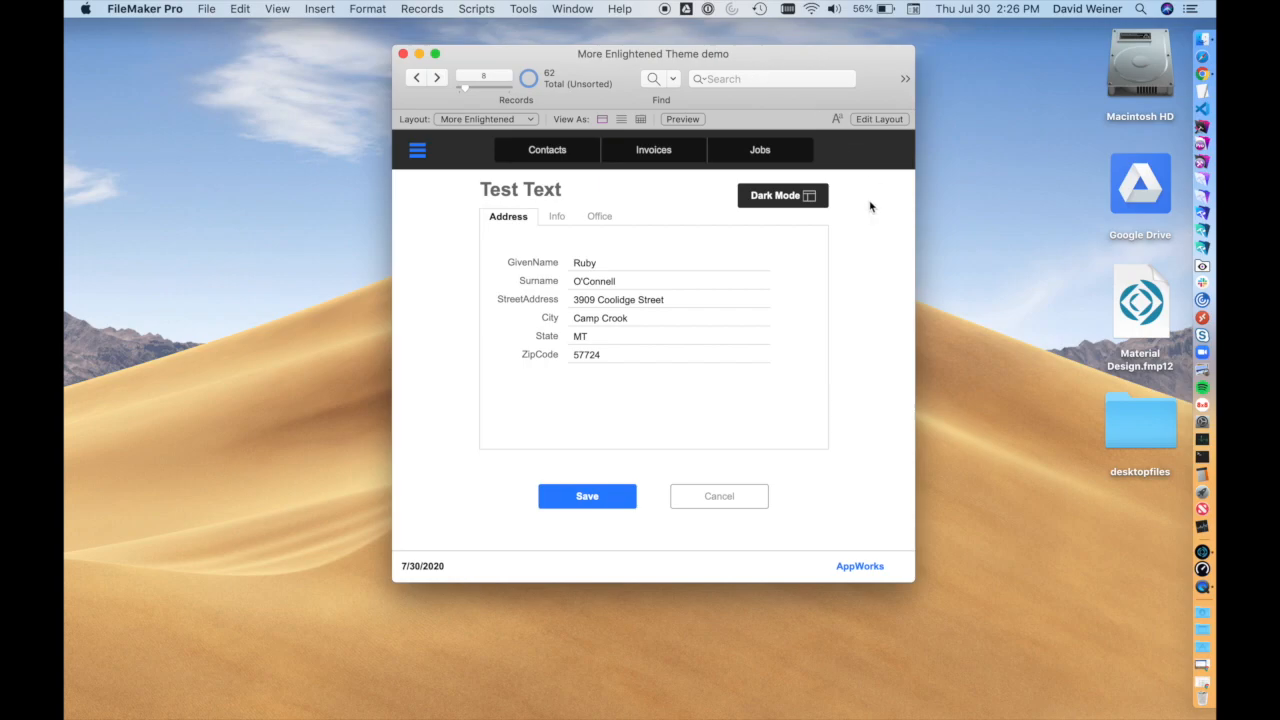
# Step: Toggle the form to its dark variant and back to the light More Enlightened layout
pyautogui.click(782, 195)
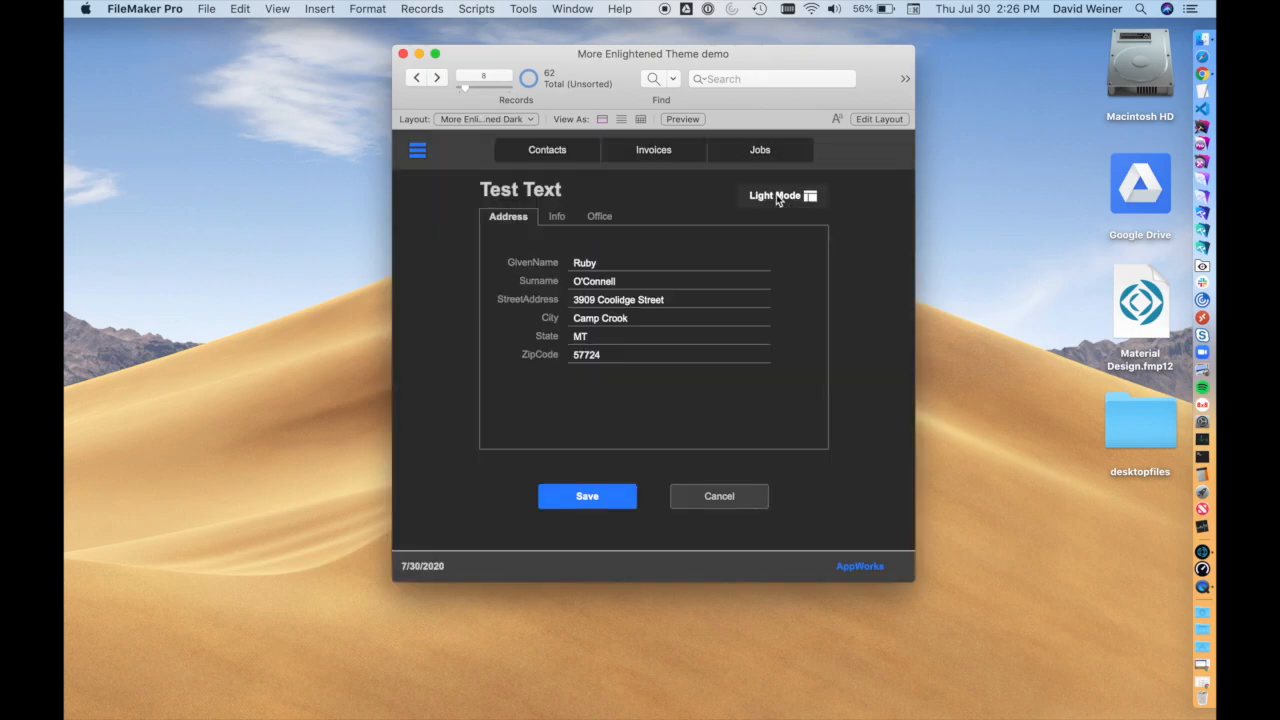
pyautogui.click(782, 195)
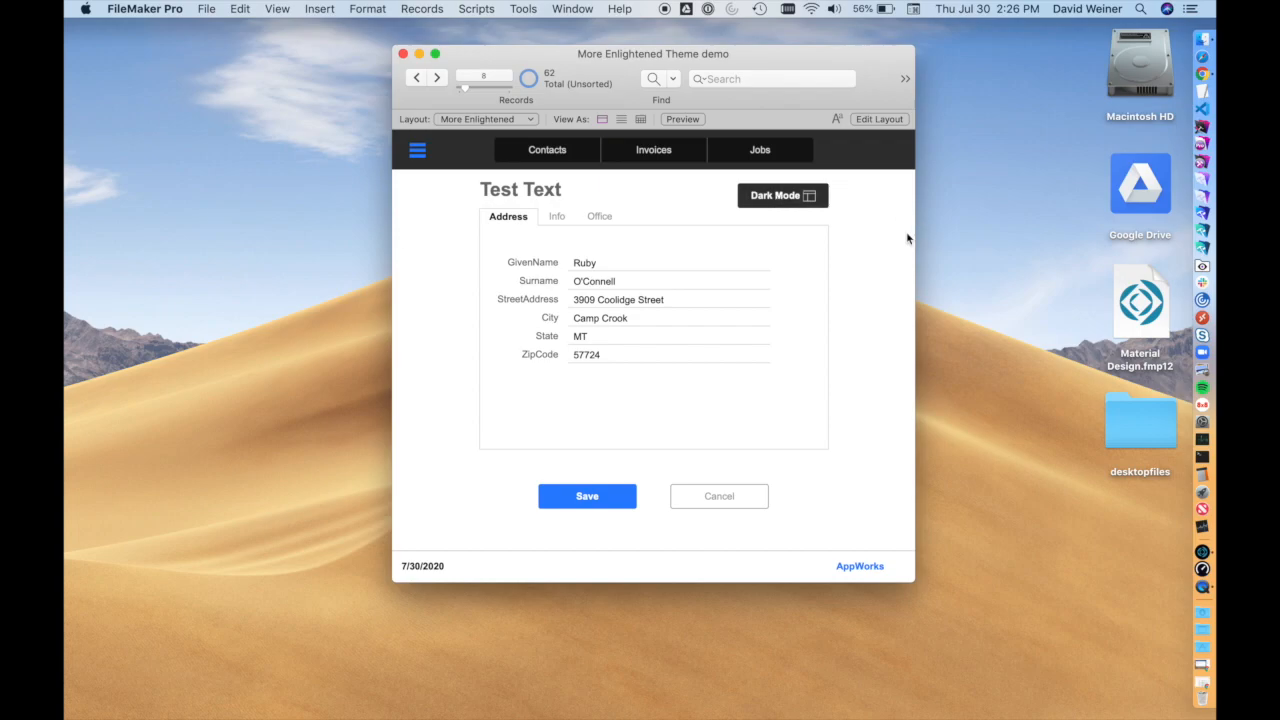
pyautogui.moveTo(435, 165)
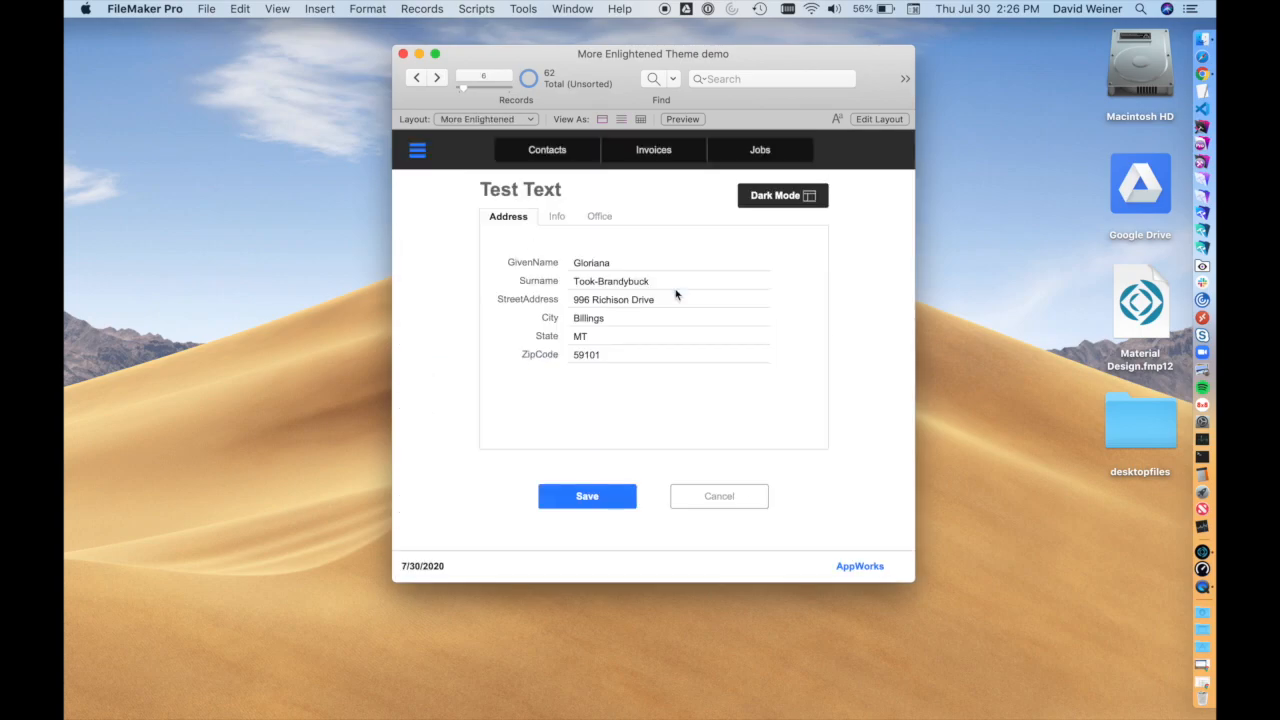
pyautogui.moveTo(491, 118)
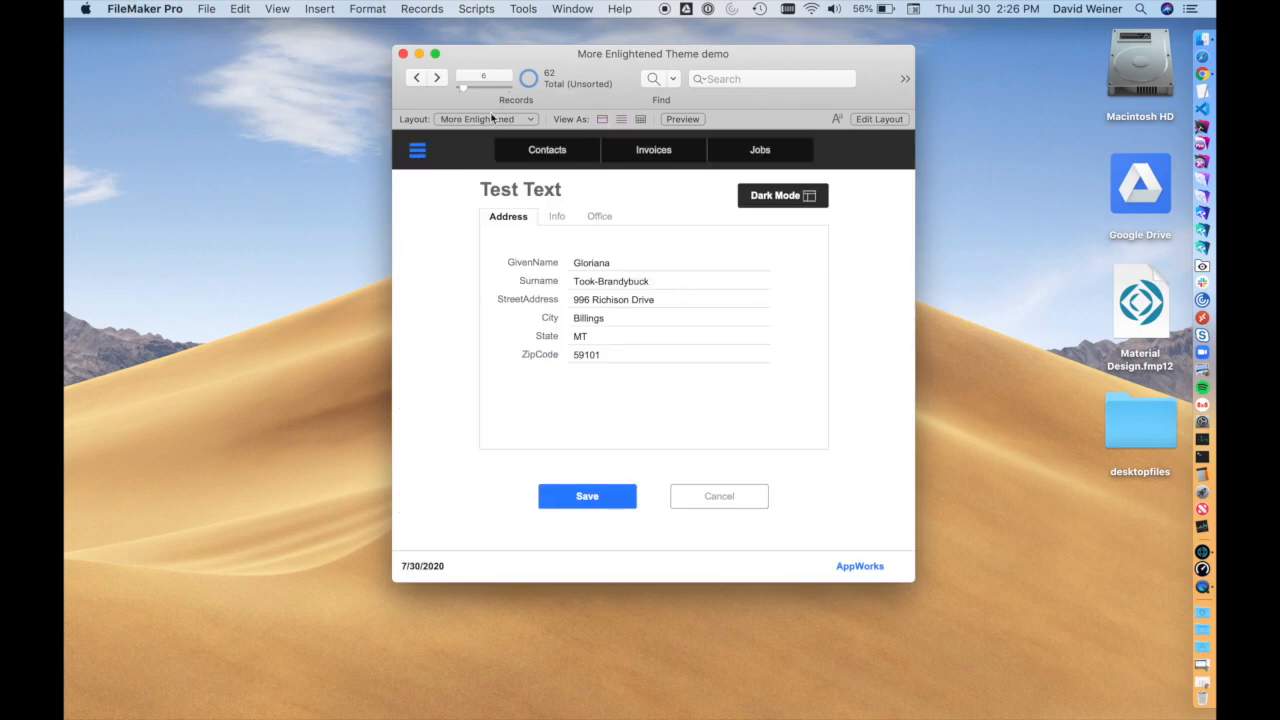
# Step: Open System Preferences' General pane to set macOS to Dark
pyautogui.click(86, 8)
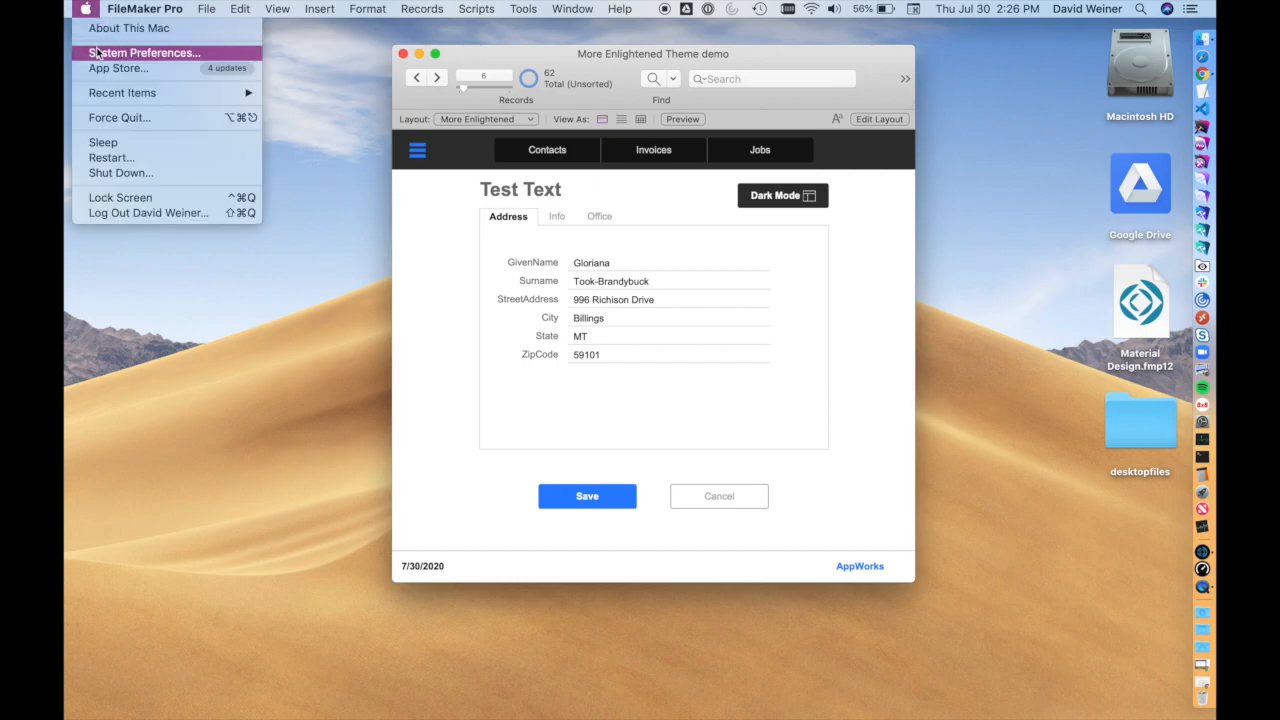
pyautogui.click(143, 52)
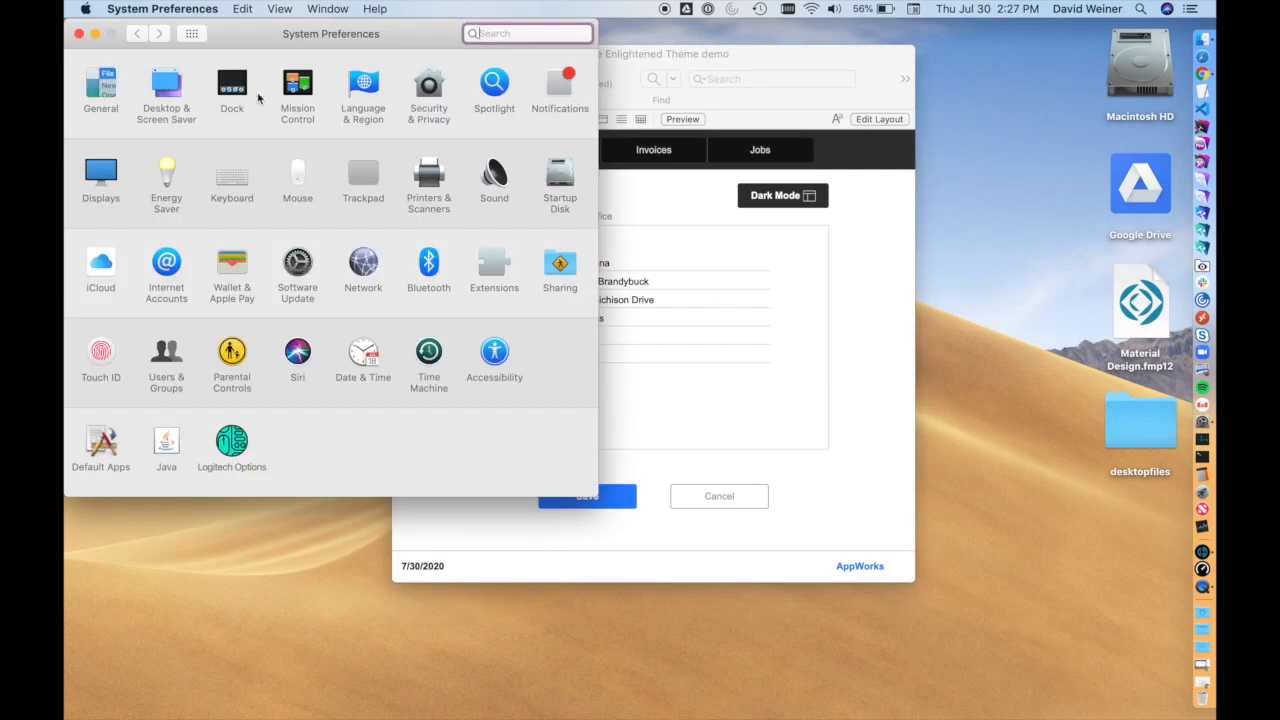
pyautogui.click(100, 90)
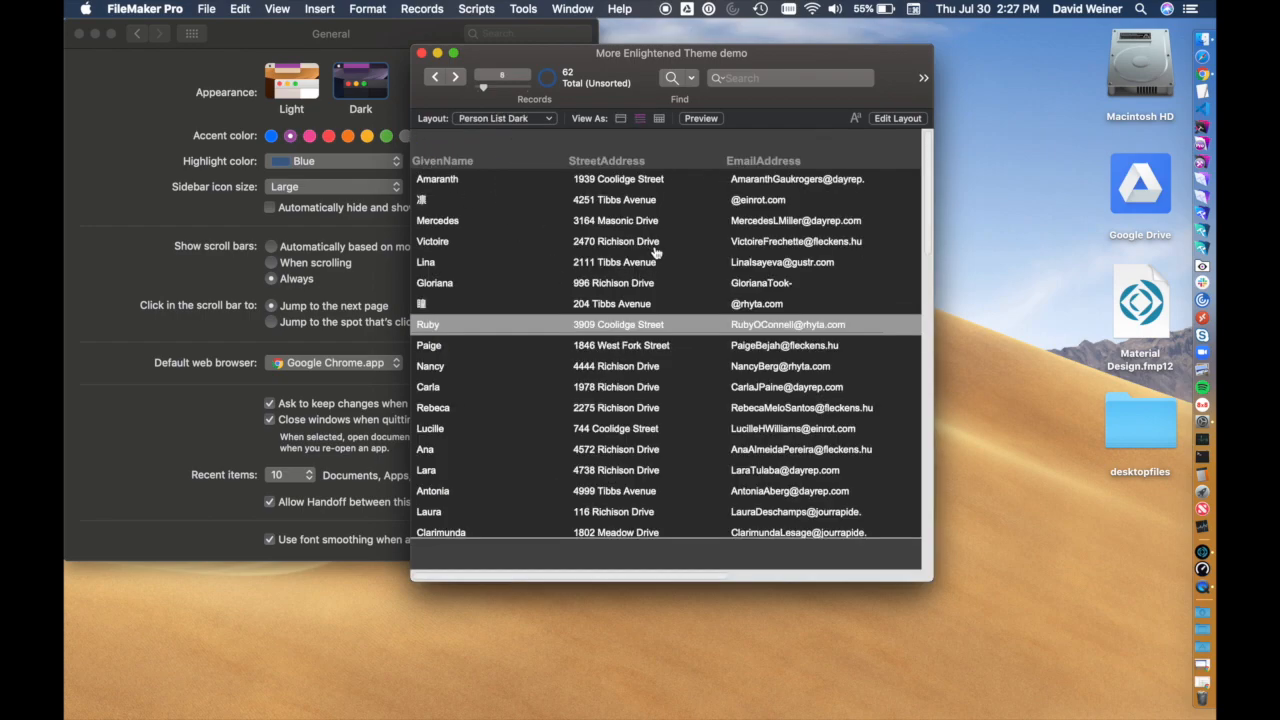
# Step: Open a record from the list in the detail form, then enter Layout Mode from the View menu
pyautogui.doubleClick(432, 241)
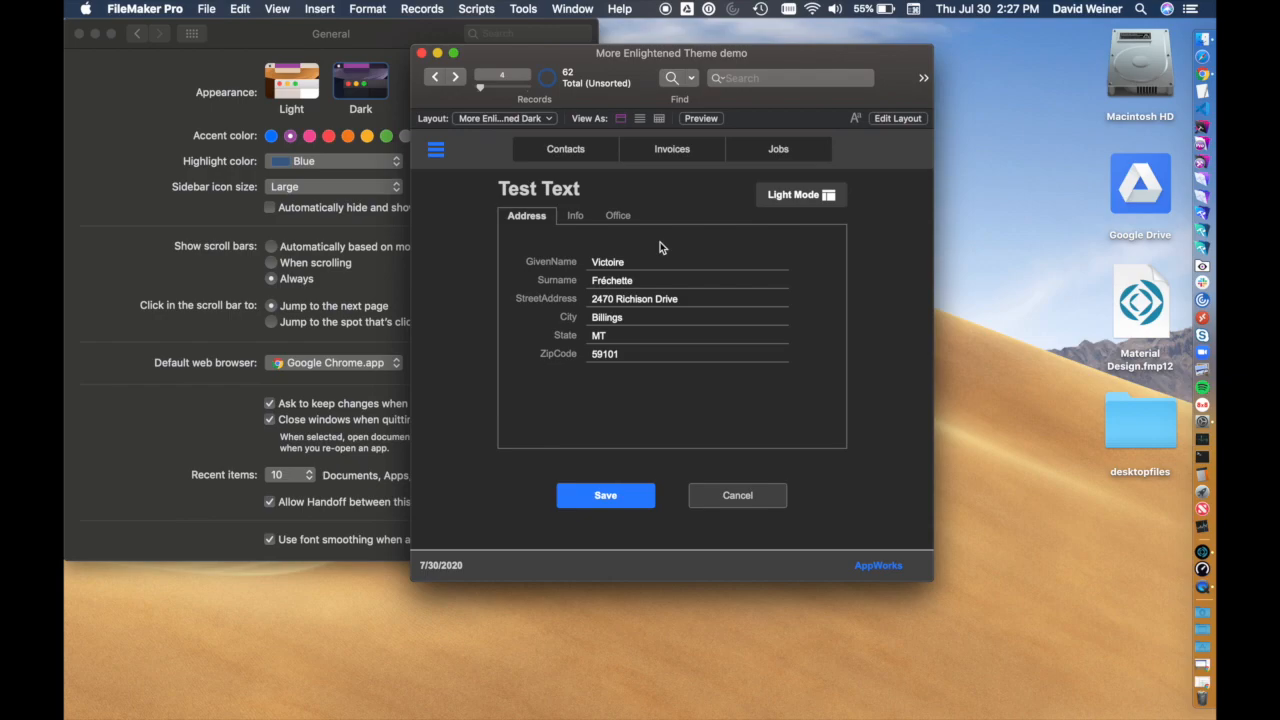
pyautogui.moveTo(458, 234)
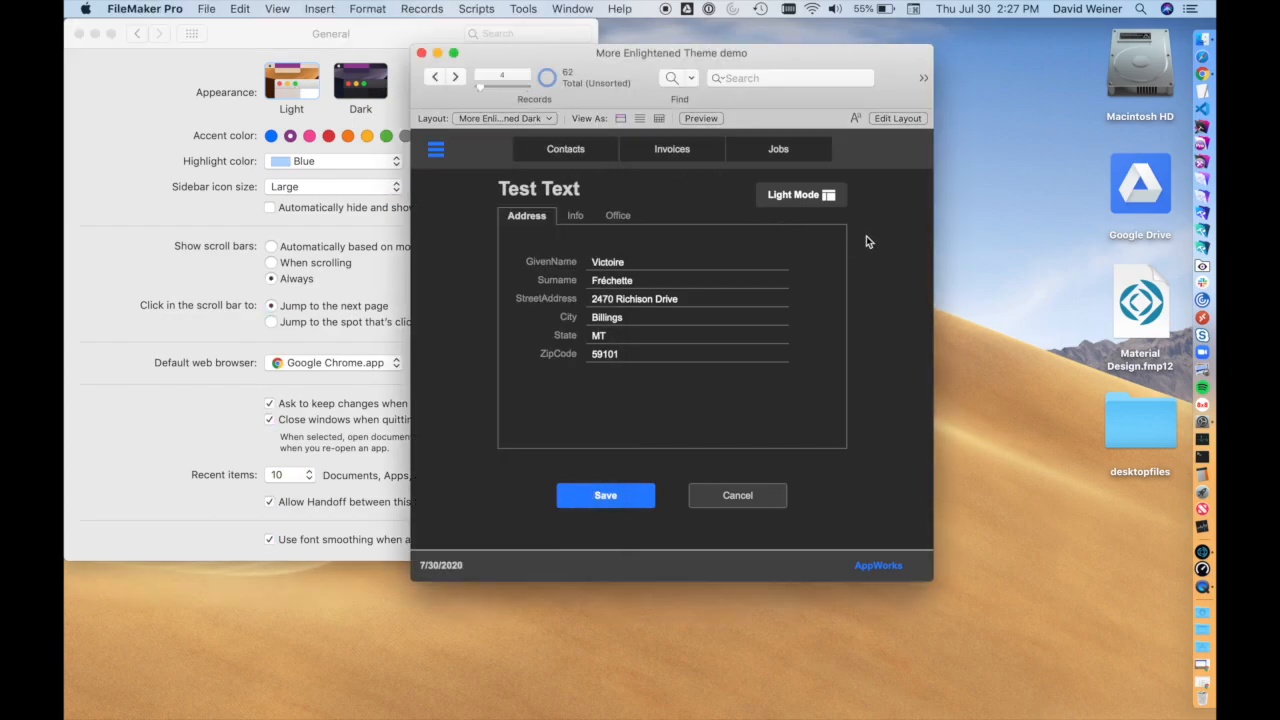
pyautogui.click(793, 194)
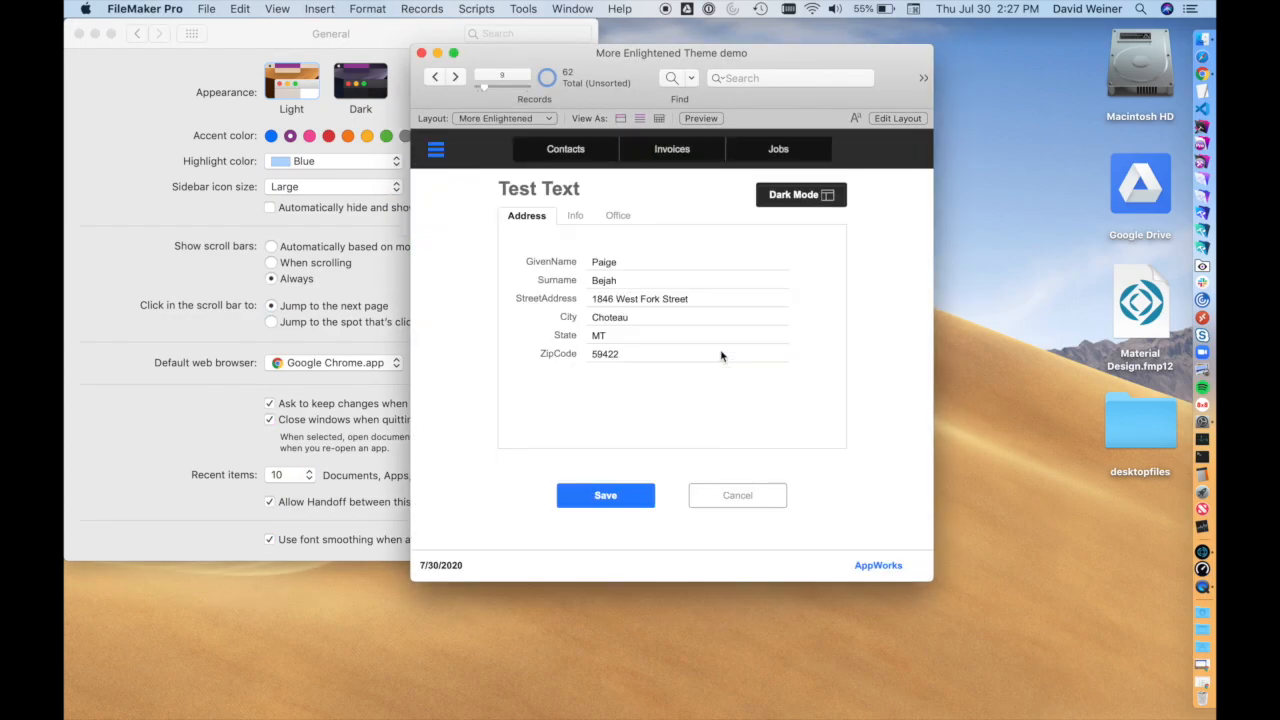
pyautogui.moveTo(433, 112)
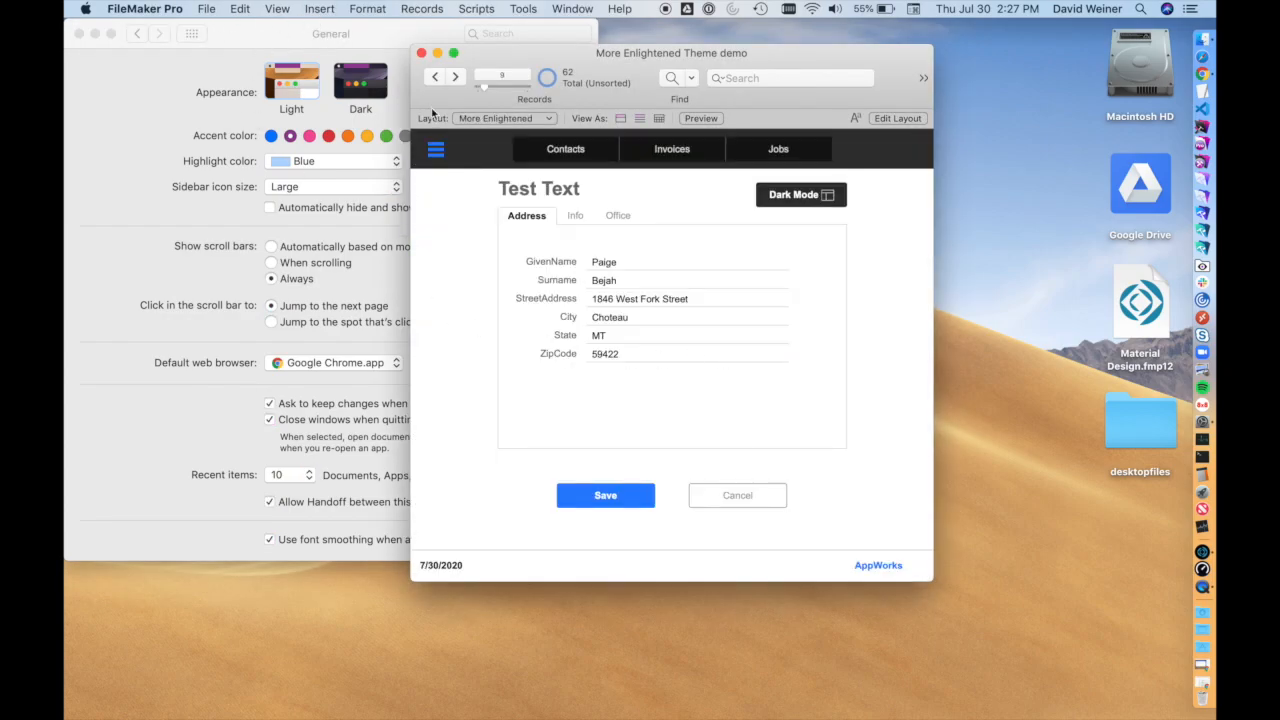
pyautogui.click(277, 8)
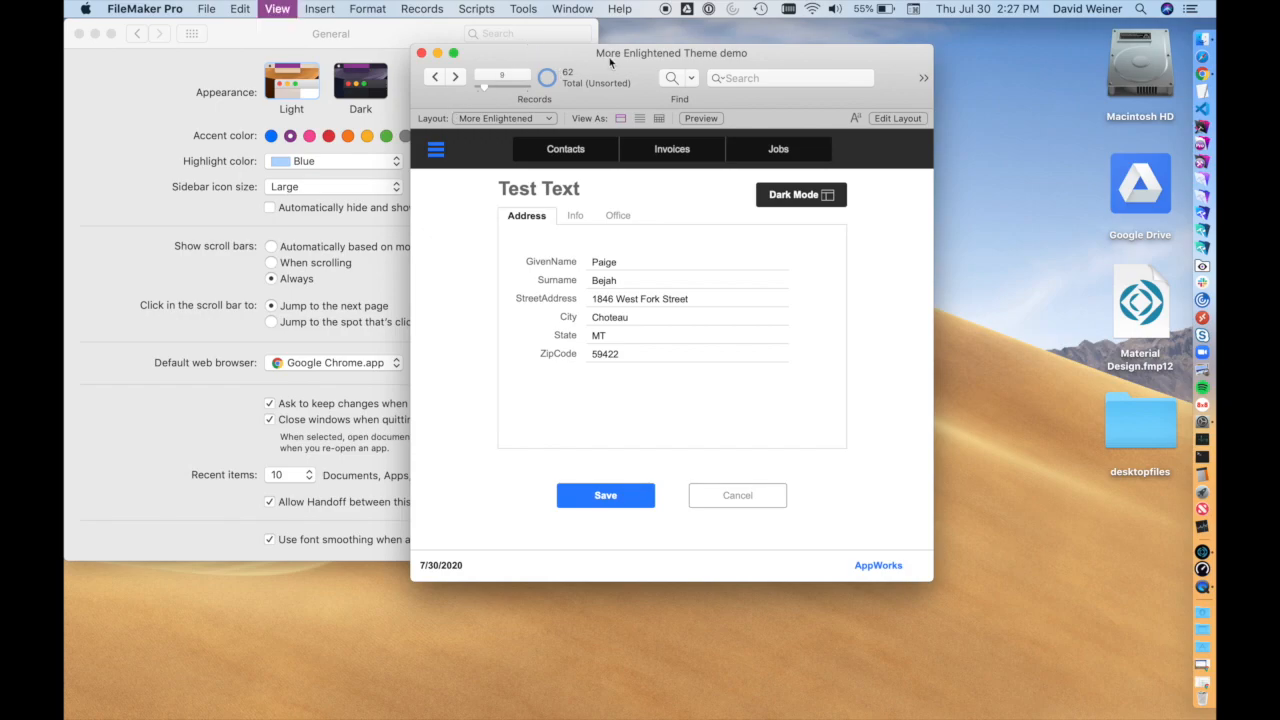
pyautogui.click(897, 118)
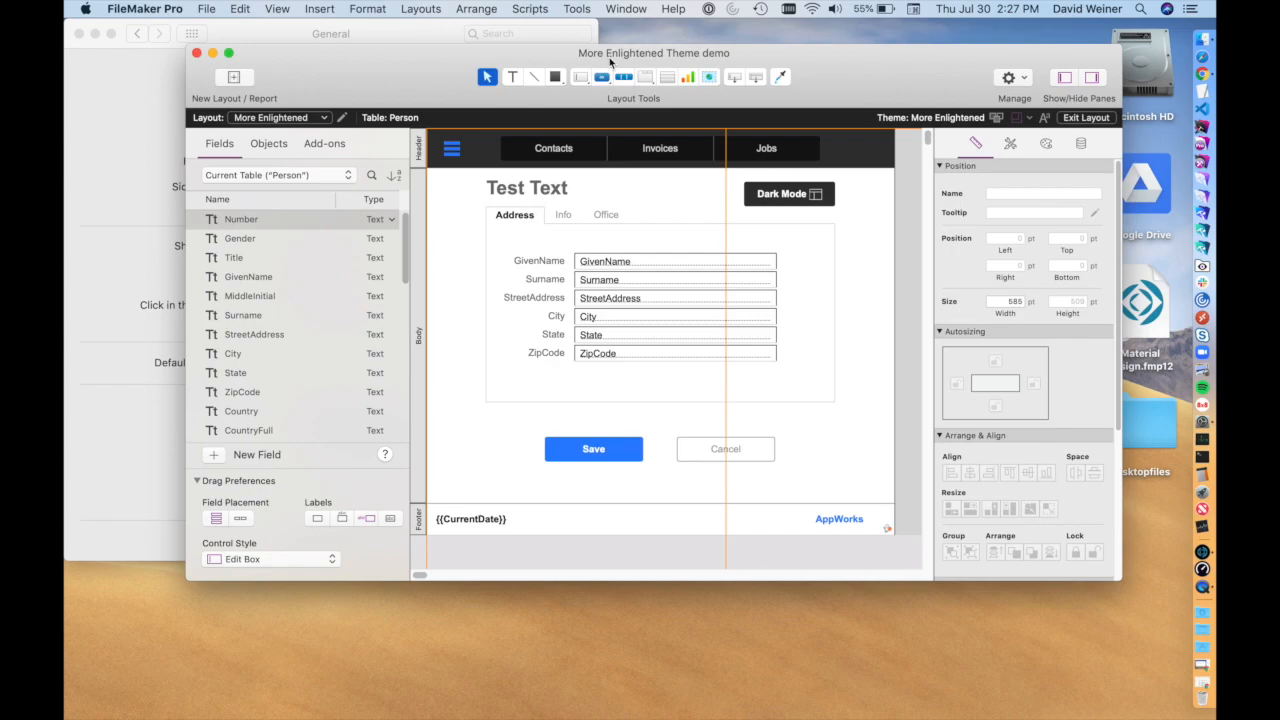
pyautogui.moveTo(408, 72)
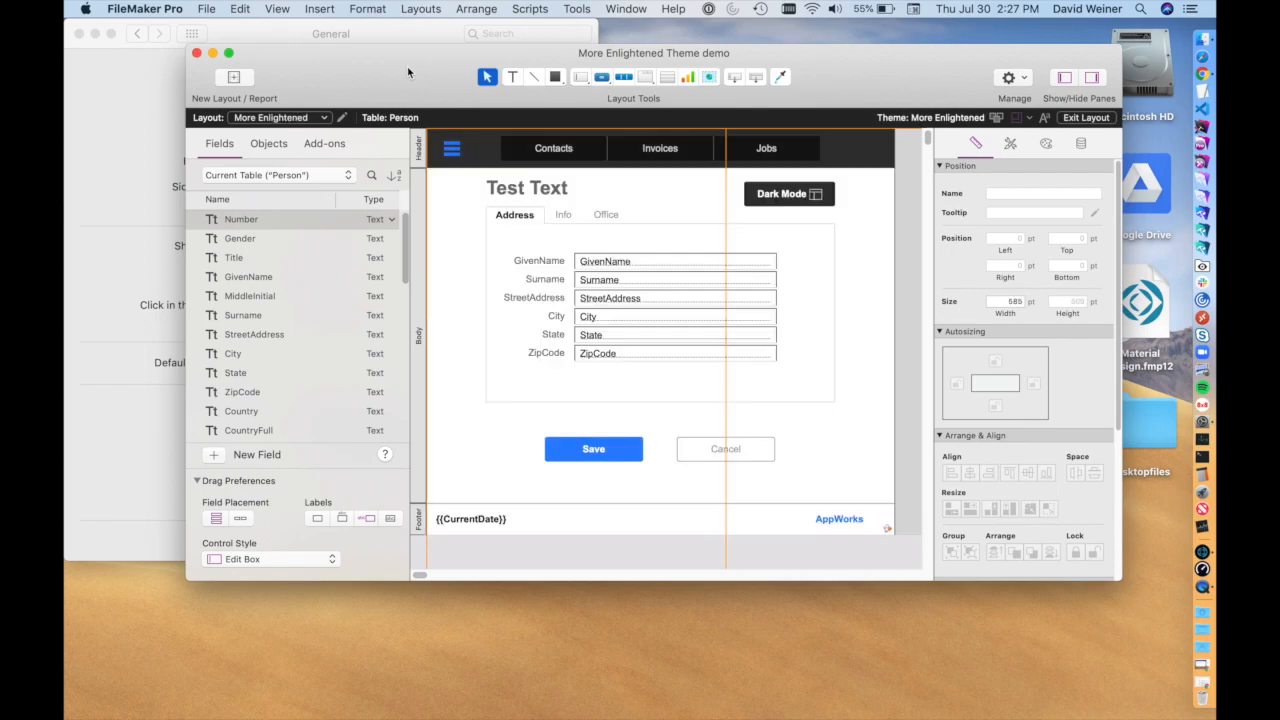
# Step: Pick Person List instead of Person List Dark from the Layout pop-up menu
pyautogui.click(280, 117)
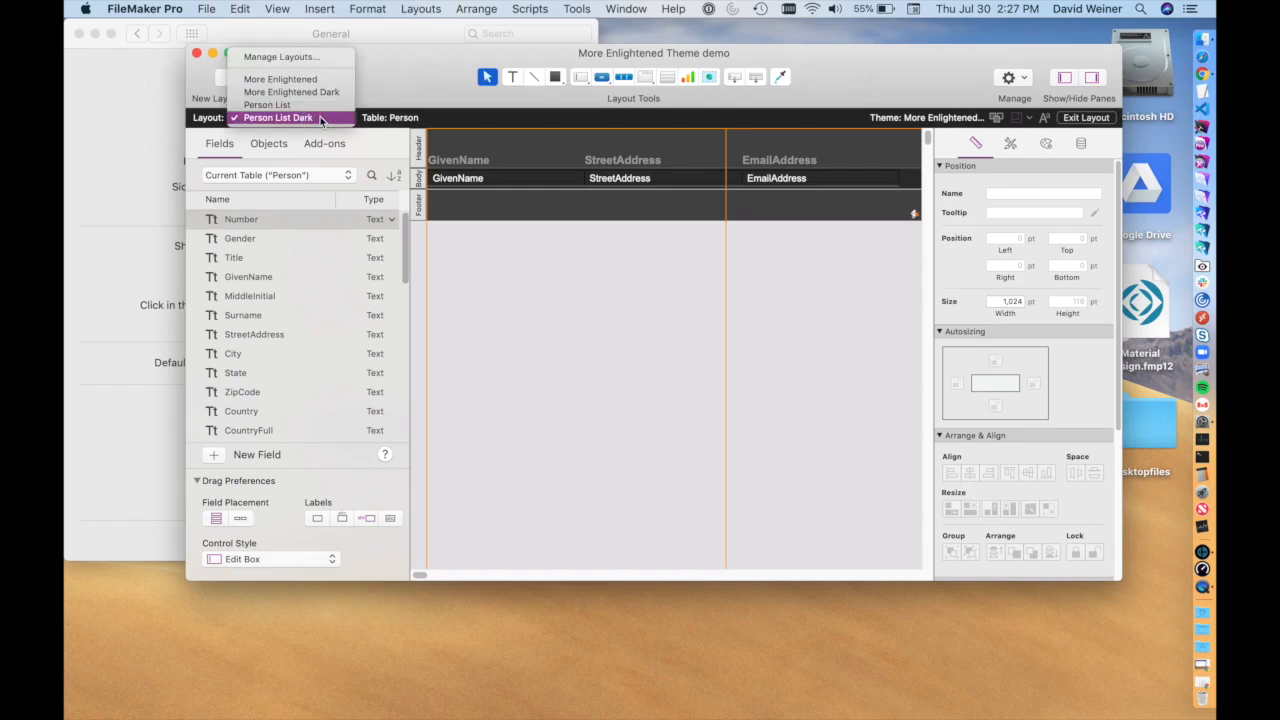
pyautogui.moveTo(280, 79)
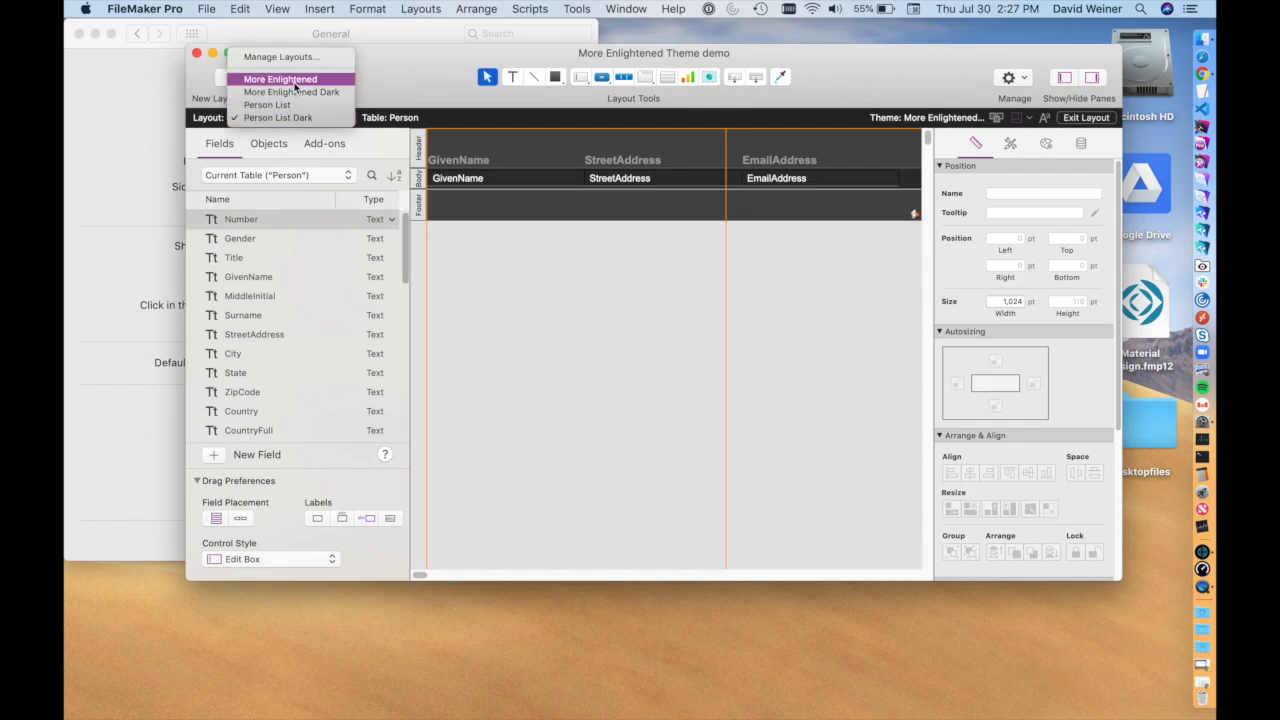
pyautogui.moveTo(291, 91)
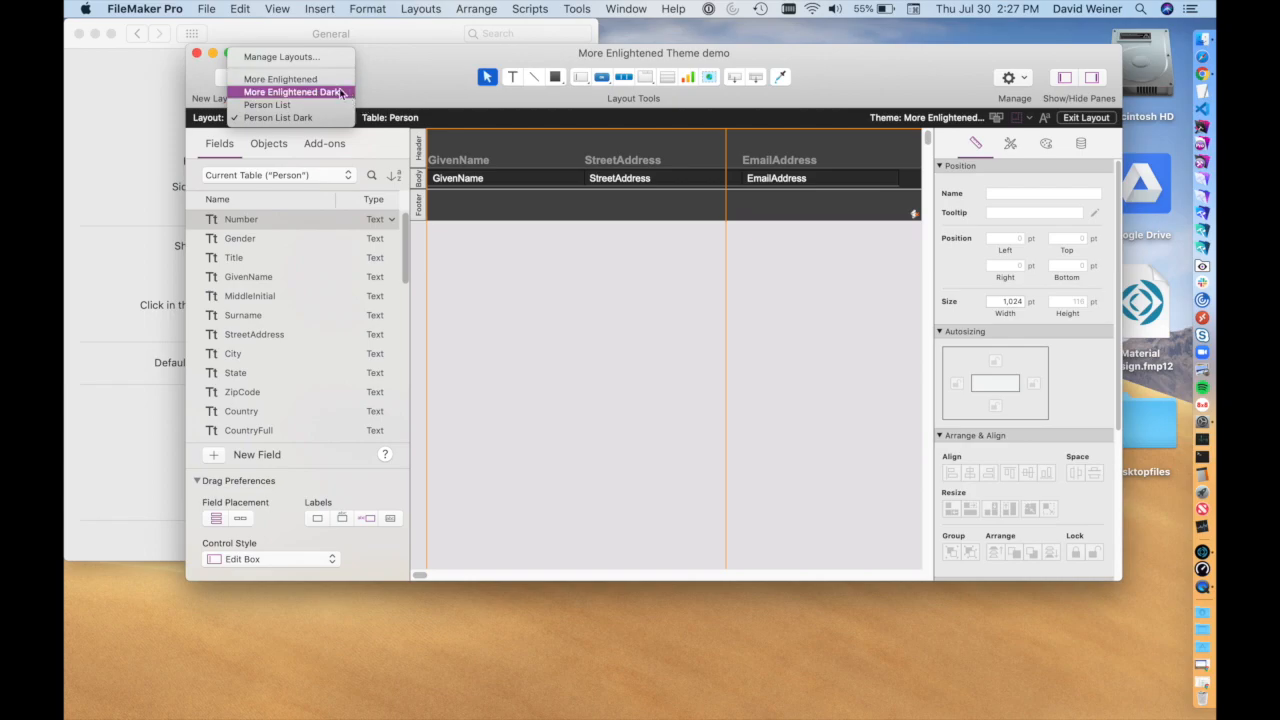
pyautogui.moveTo(305, 94)
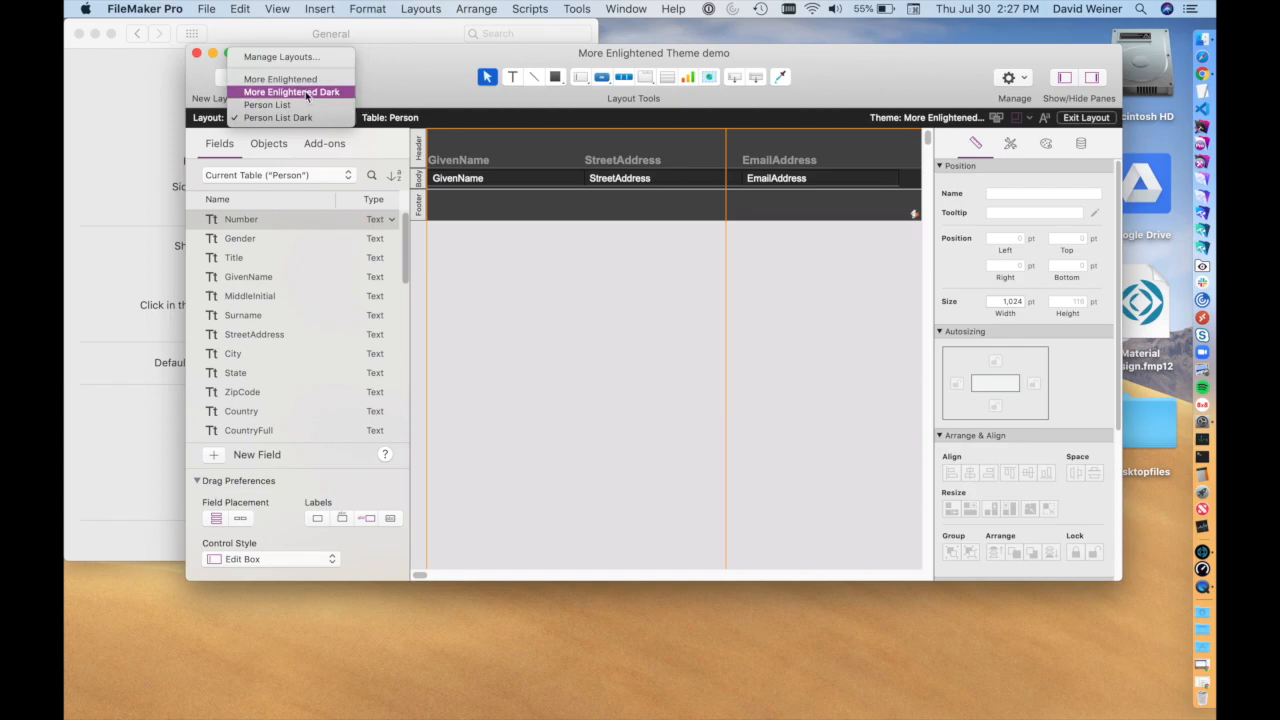
pyautogui.moveTo(277, 117)
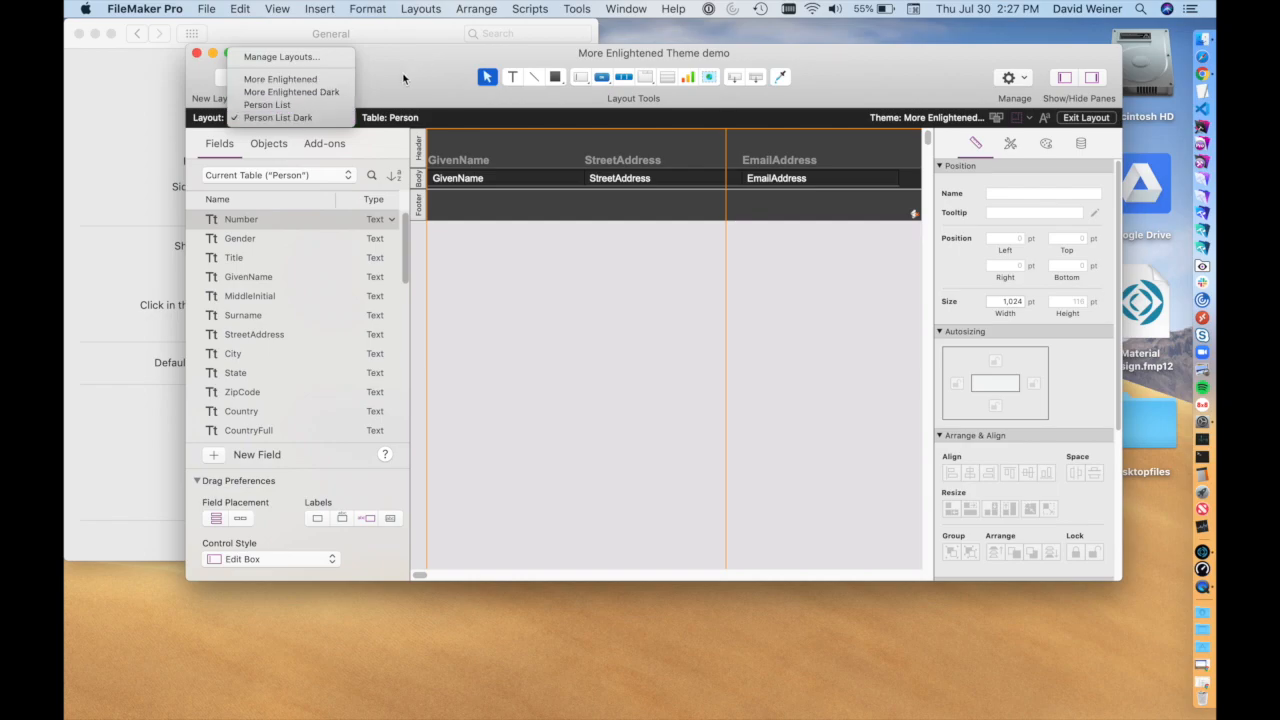
pyautogui.click(277, 117)
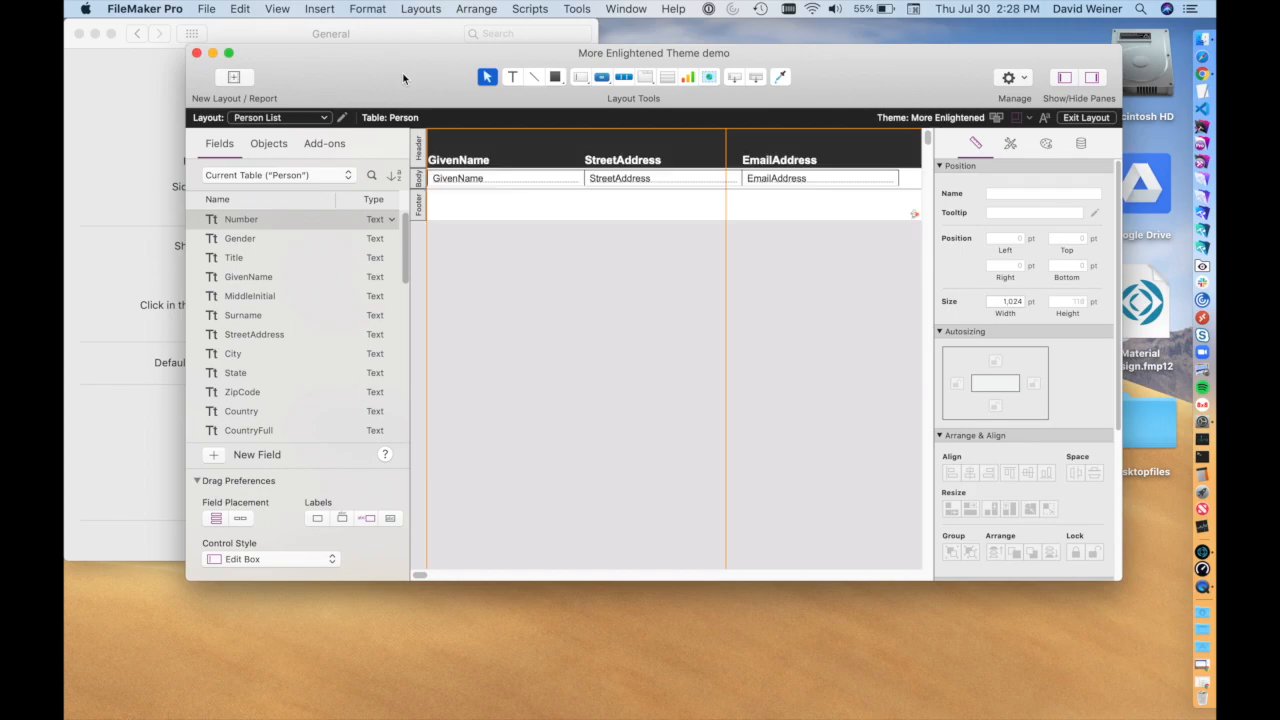
# Step: Review the More Enlightened layout's OnLayoutEnter trigger in Layout Setup's Script Triggers tab
pyautogui.click(280, 117)
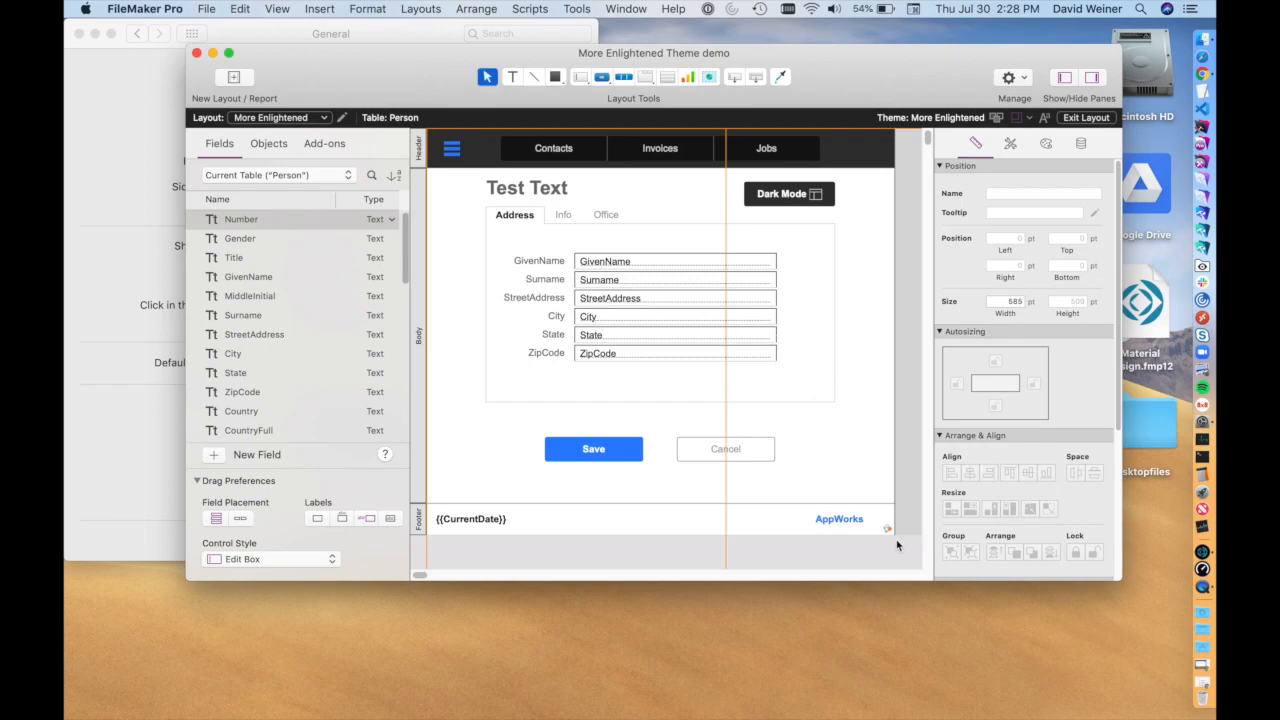
pyautogui.moveTo(893, 538)
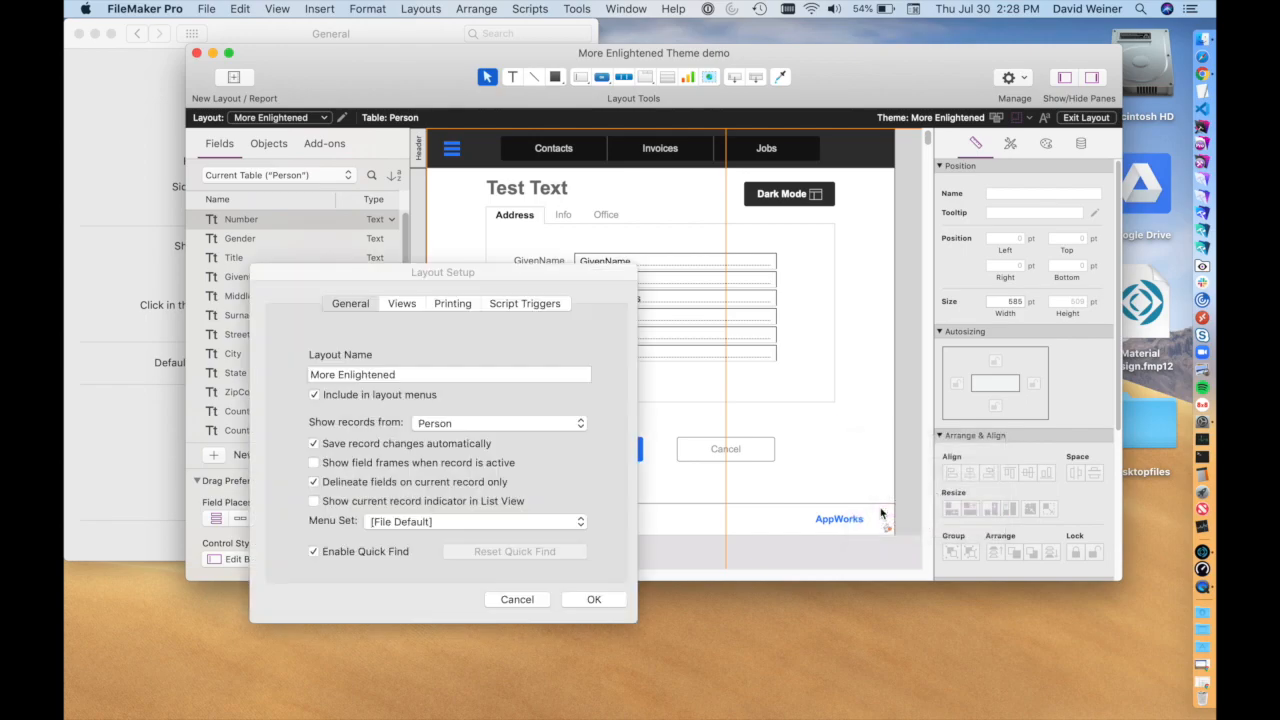
pyautogui.click(525, 303)
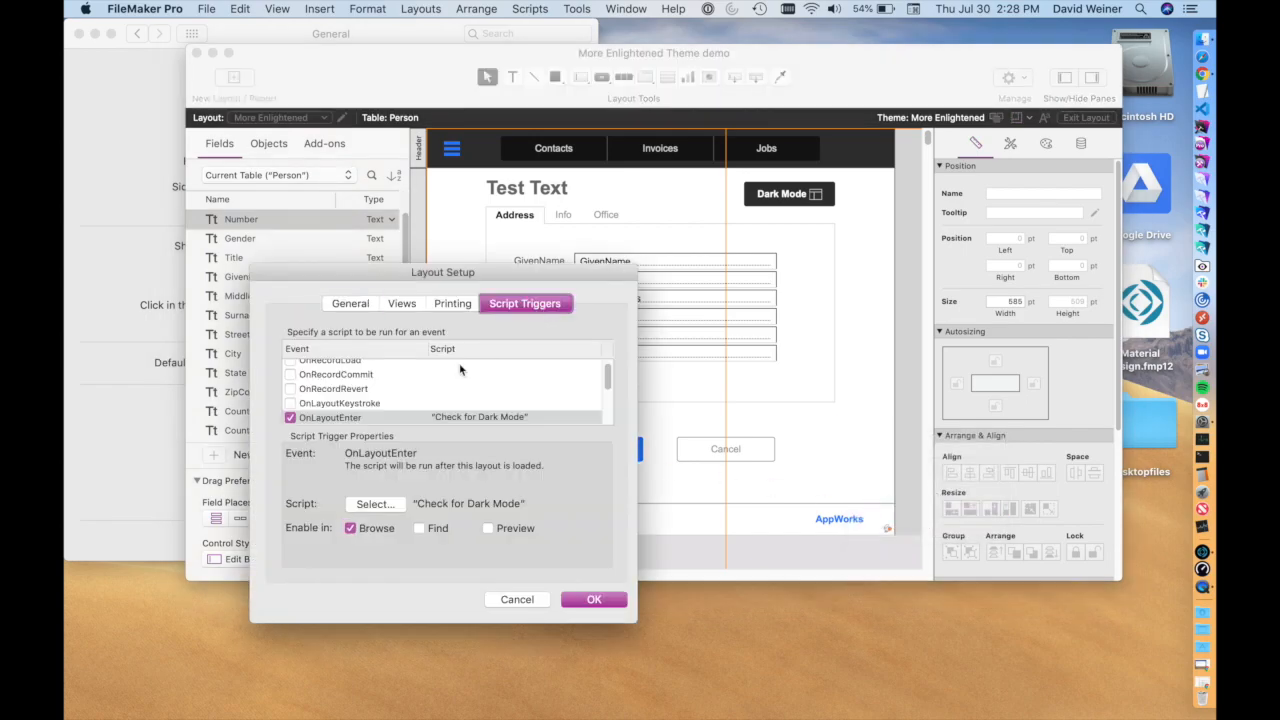
pyautogui.moveTo(450, 423)
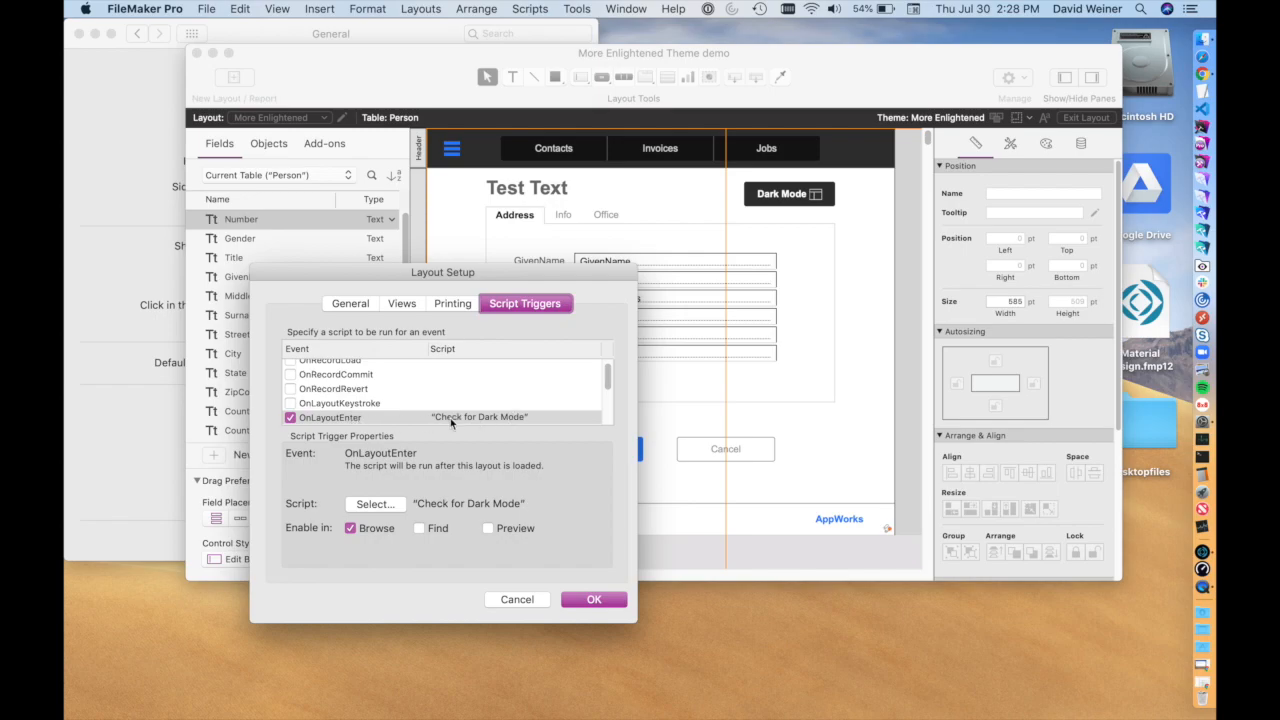
pyautogui.moveTo(473, 486)
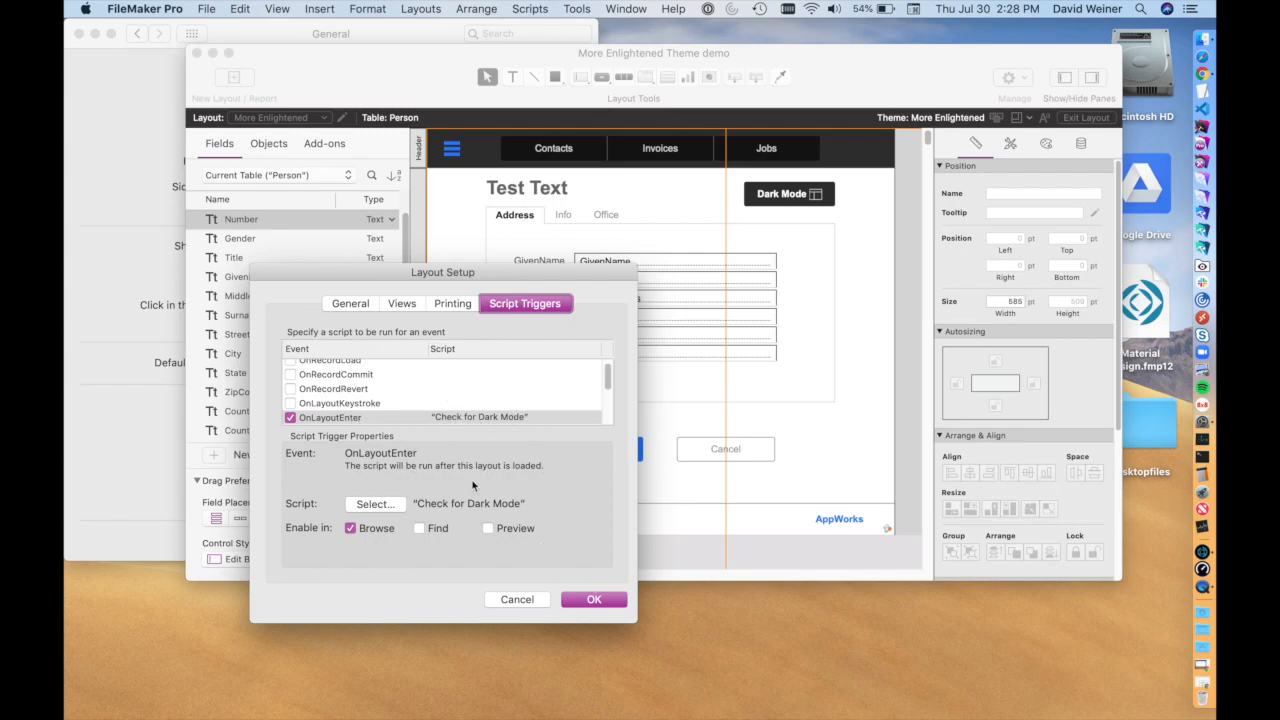
pyautogui.click(594, 599)
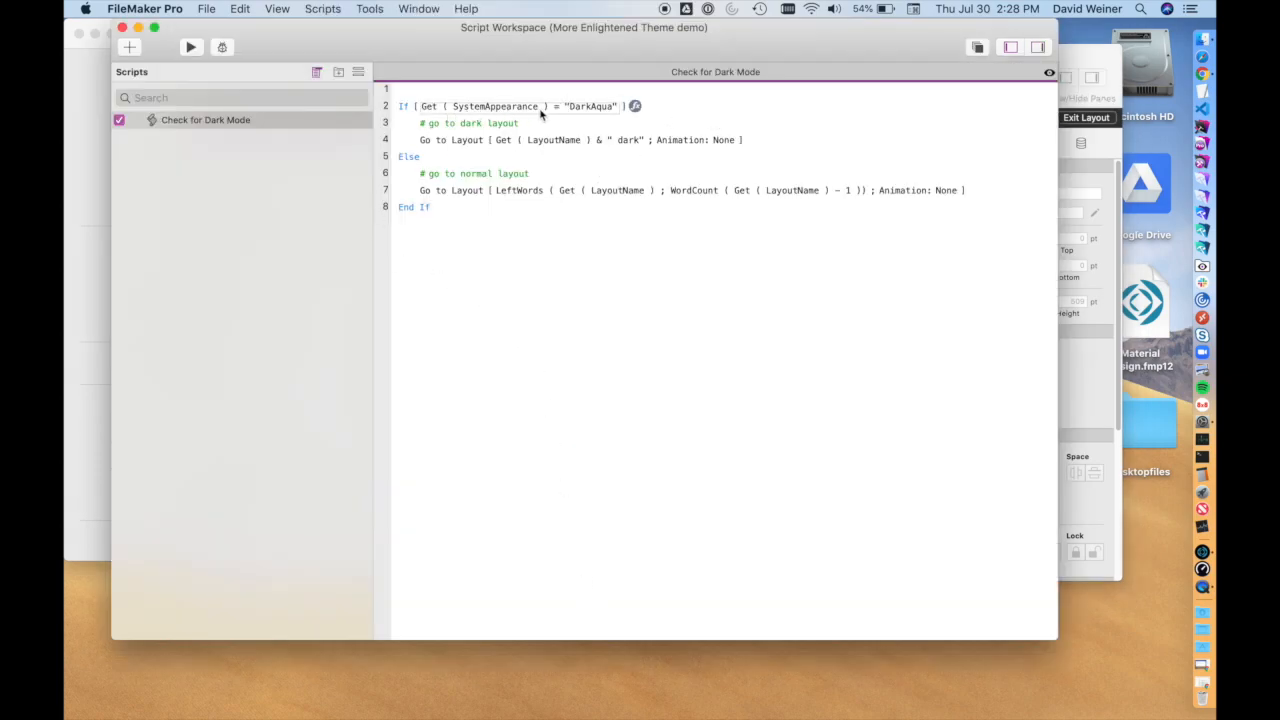
pyautogui.moveTo(724, 114)
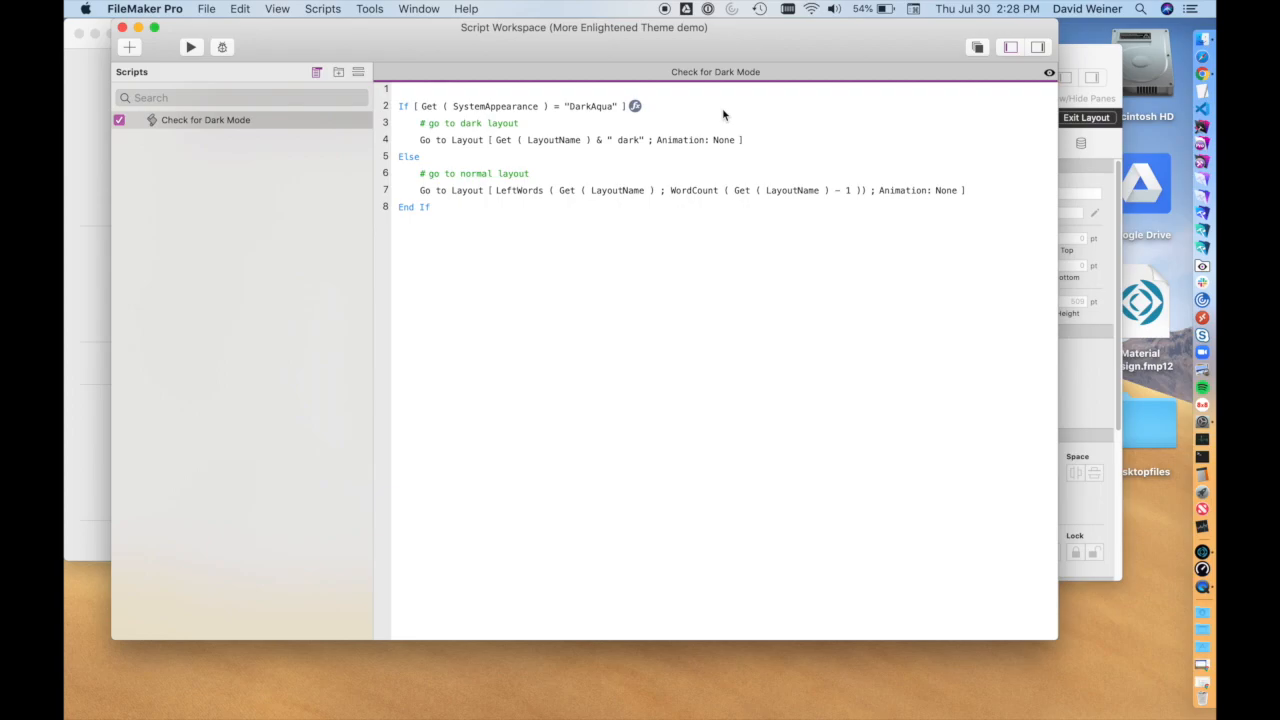
pyautogui.moveTo(480, 120)
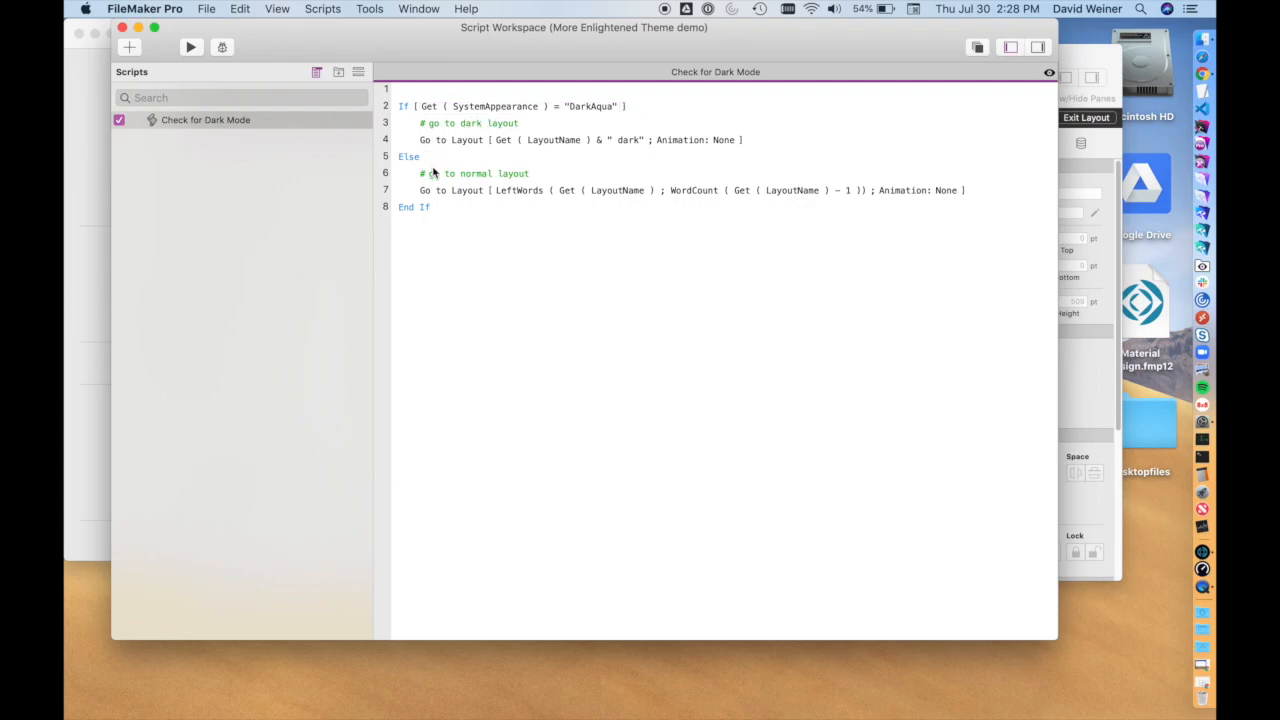
pyautogui.moveTo(505, 185)
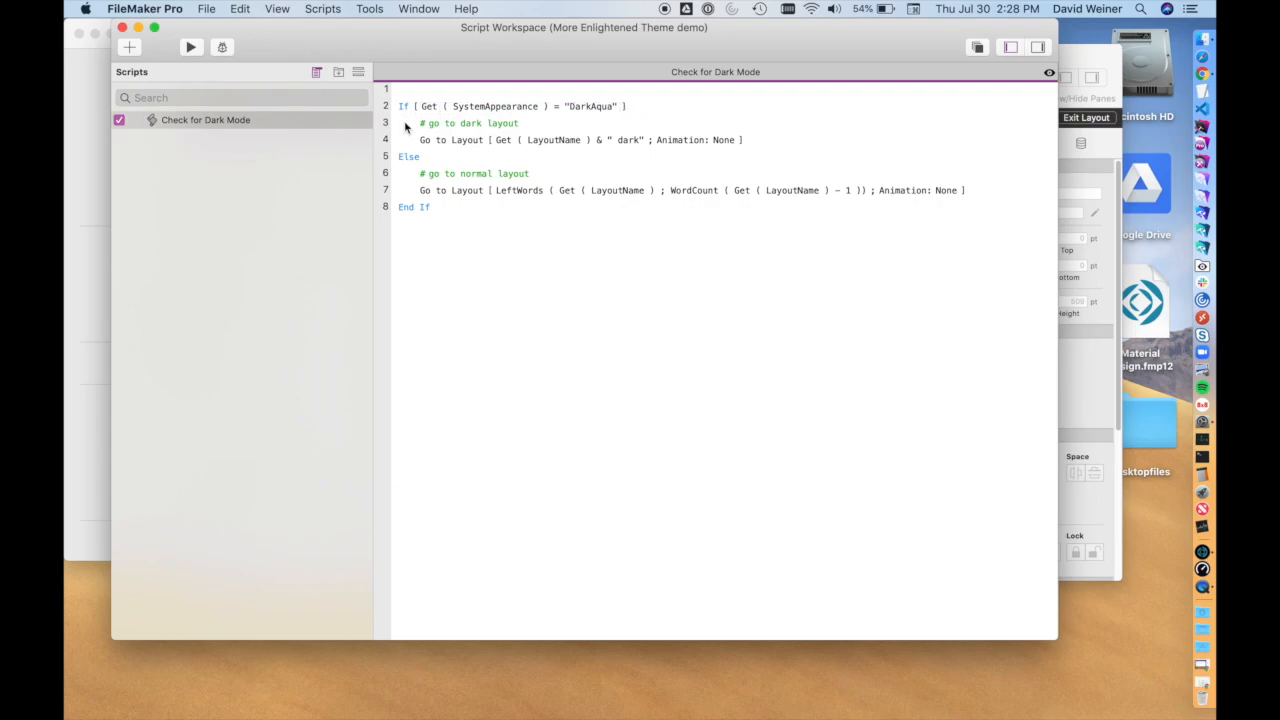
# Step: Walk through the DarkAqua check, the LayoutName & " dark" step, and the LeftWords step
pyautogui.click(520, 106)
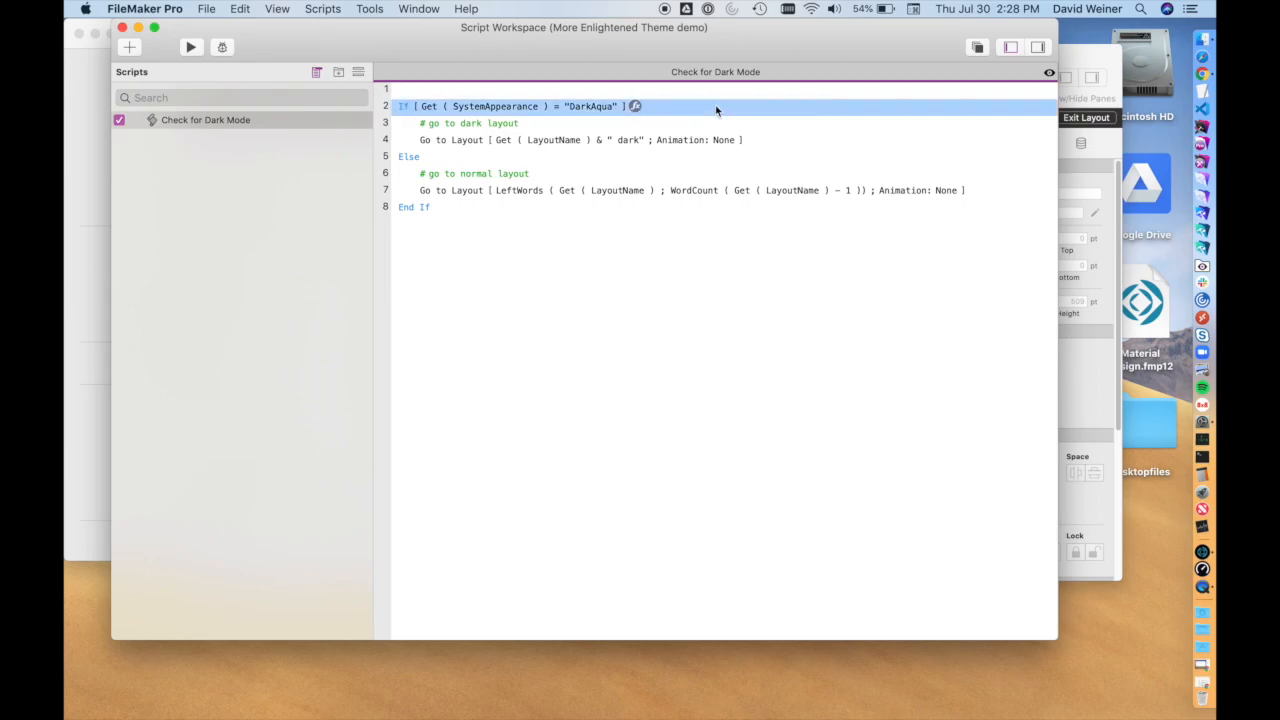
pyautogui.click(580, 140)
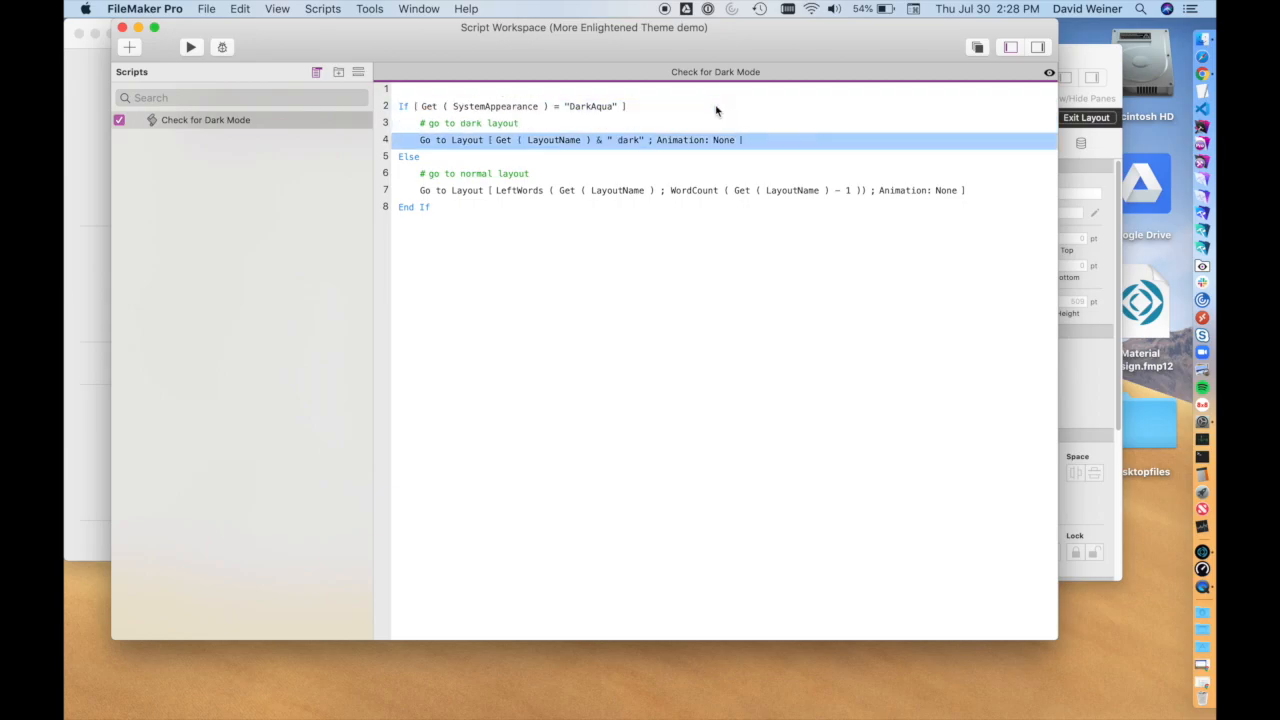
pyautogui.moveTo(595, 148)
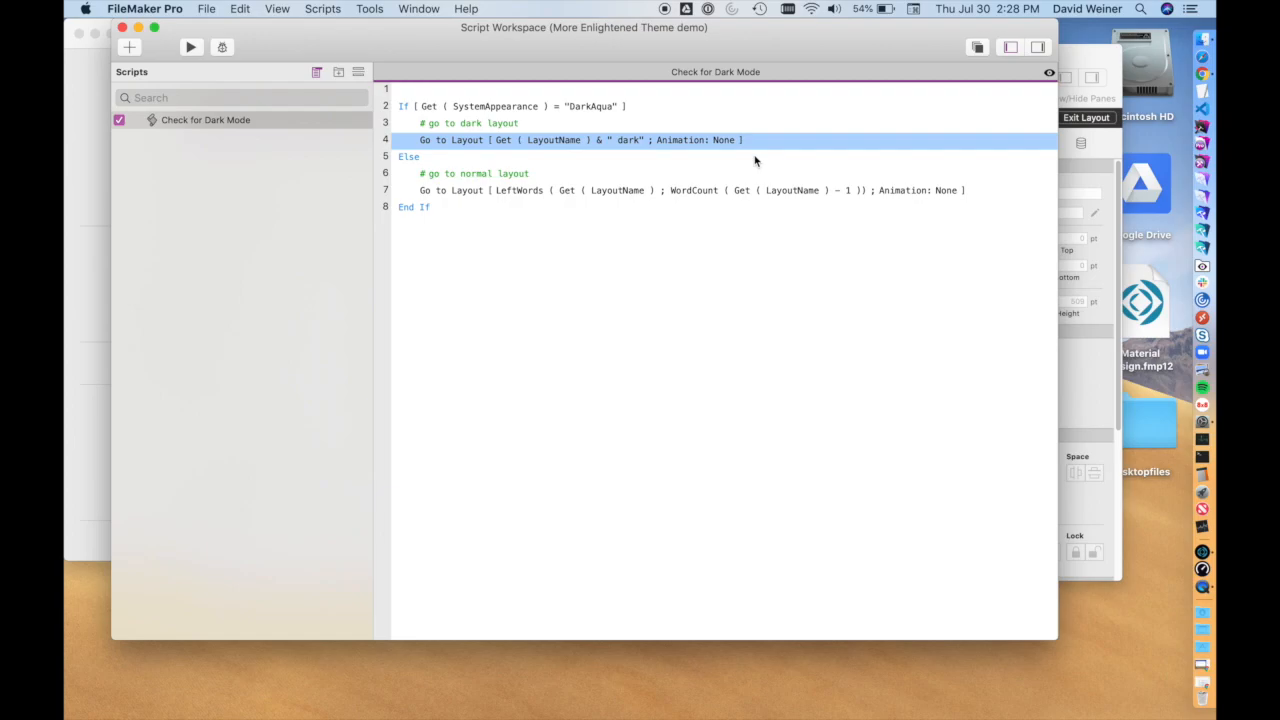
pyautogui.click(693, 190)
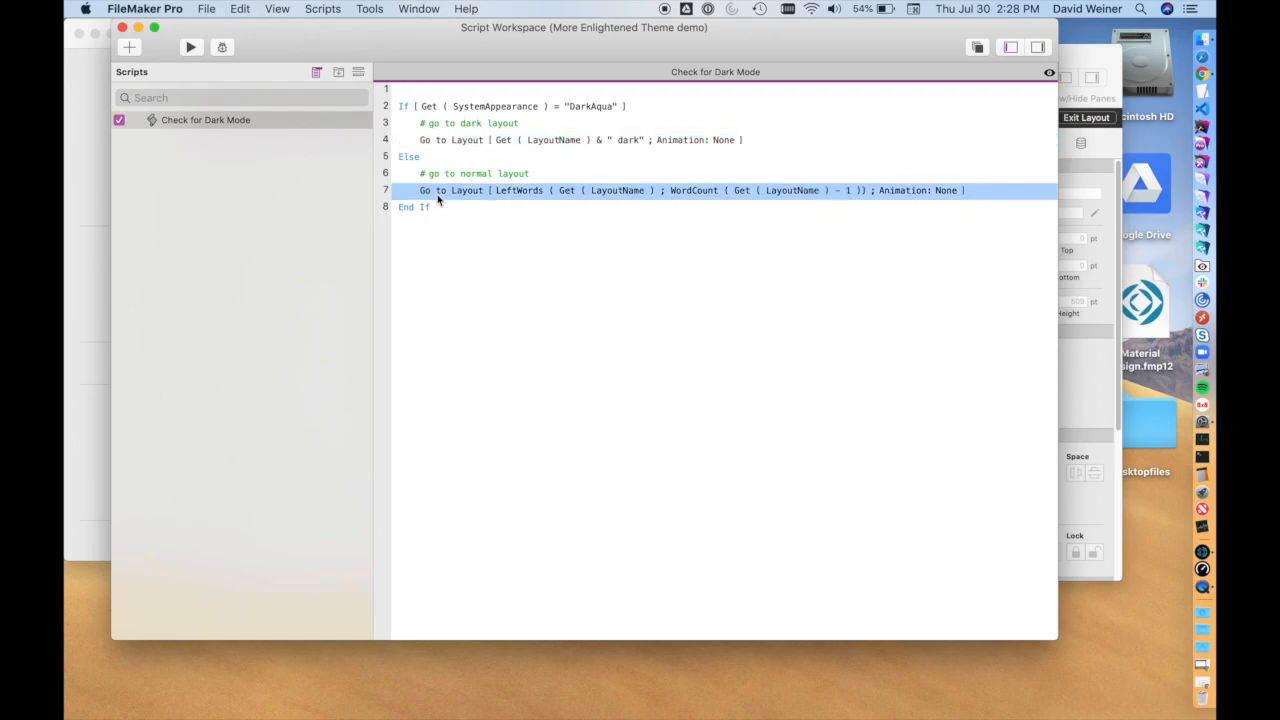
pyautogui.moveTo(525, 193)
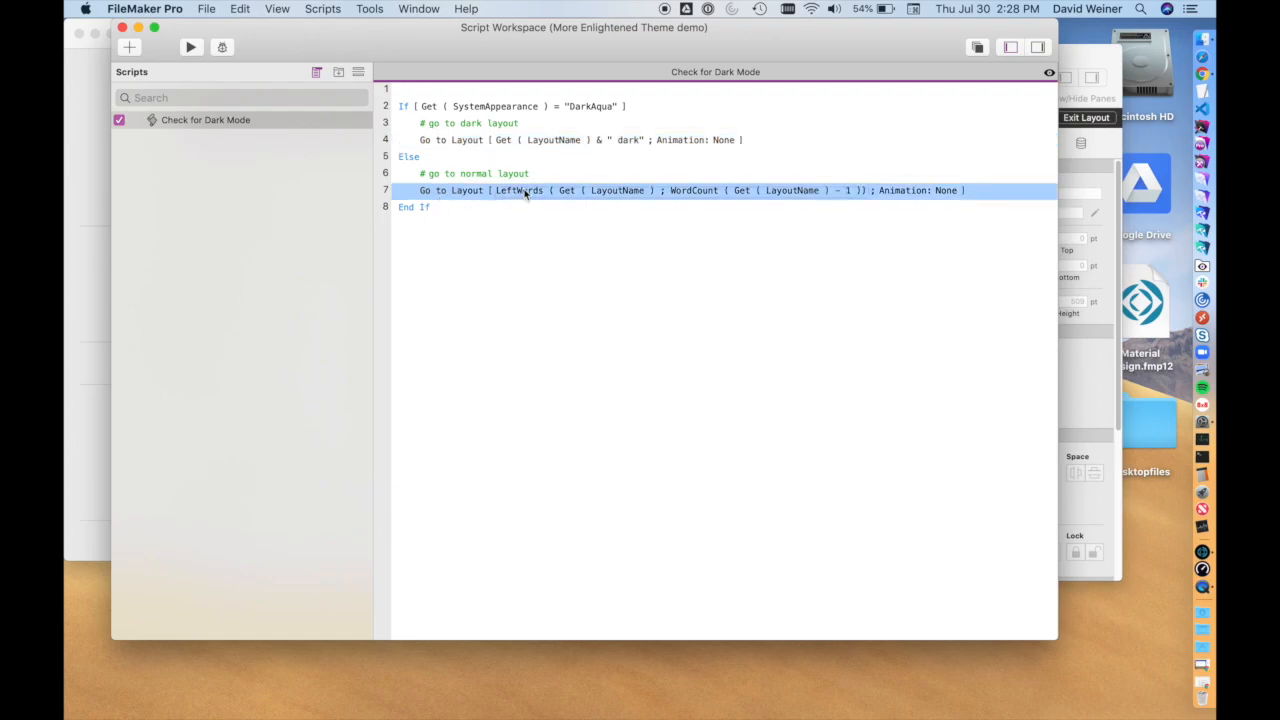
pyautogui.moveTo(786, 196)
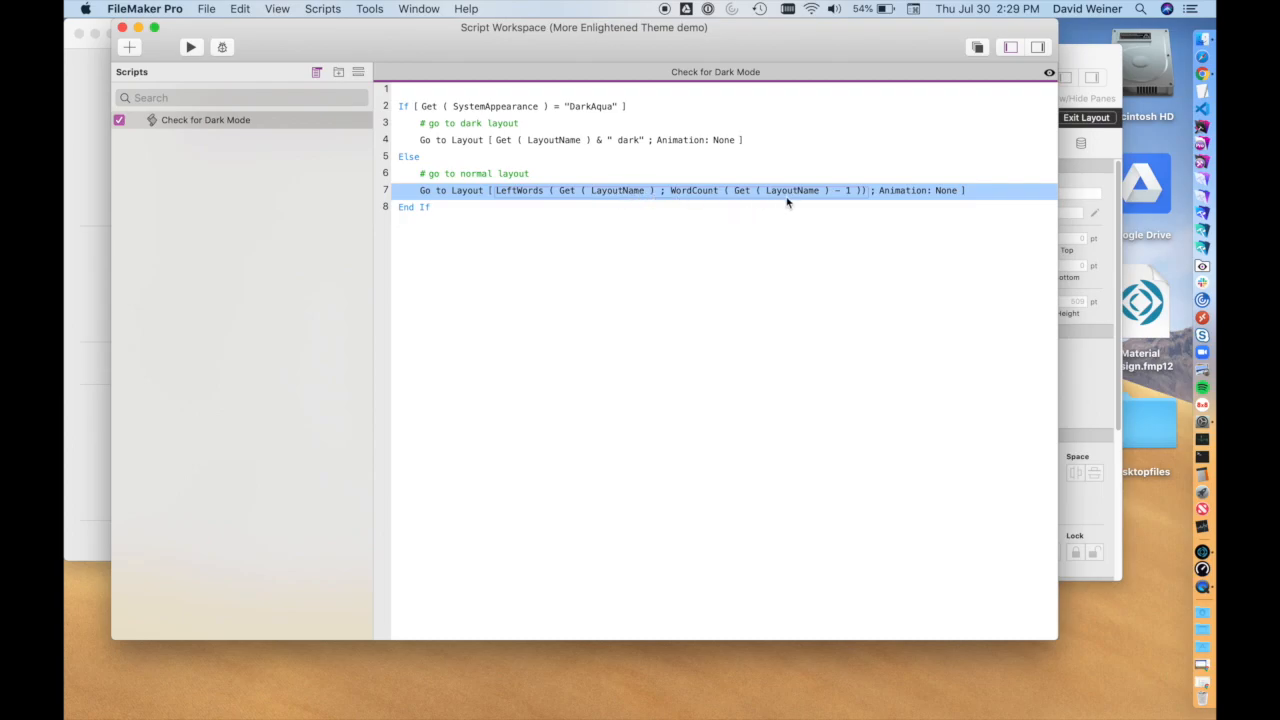
pyautogui.moveTo(963, 194)
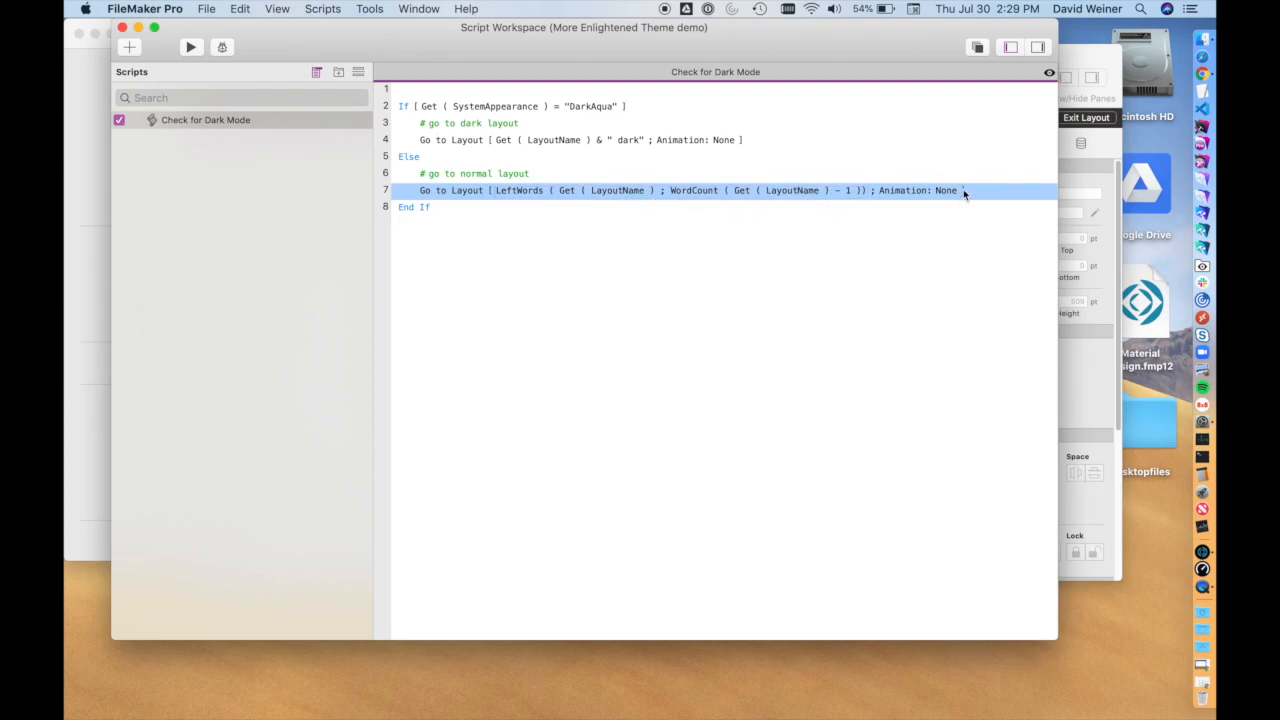
pyautogui.moveTo(603, 190)
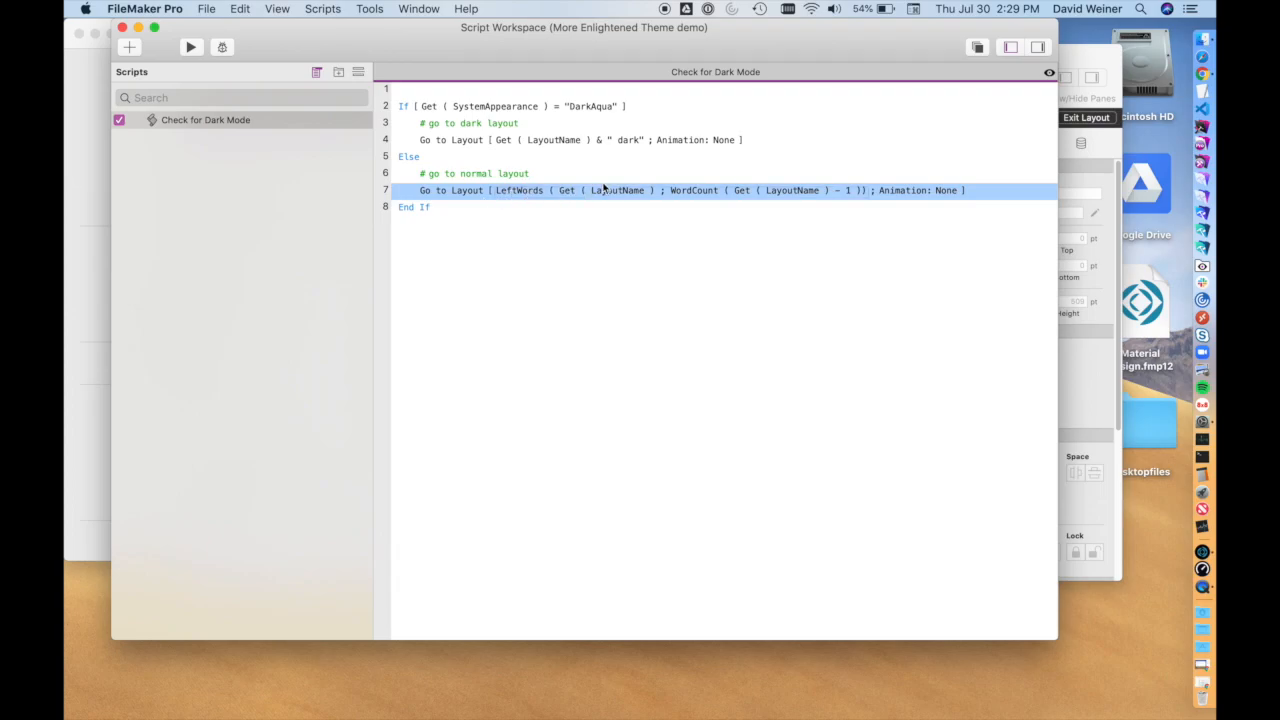
pyautogui.moveTo(800, 194)
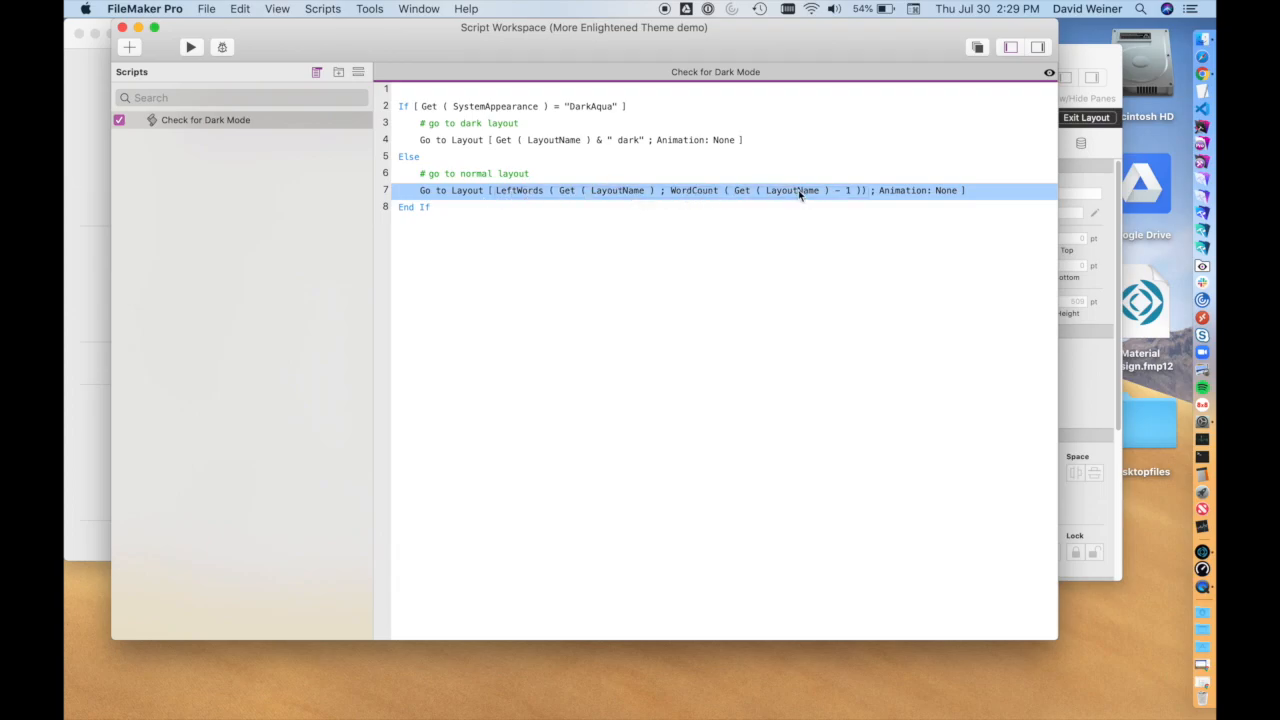
pyautogui.moveTo(847, 199)
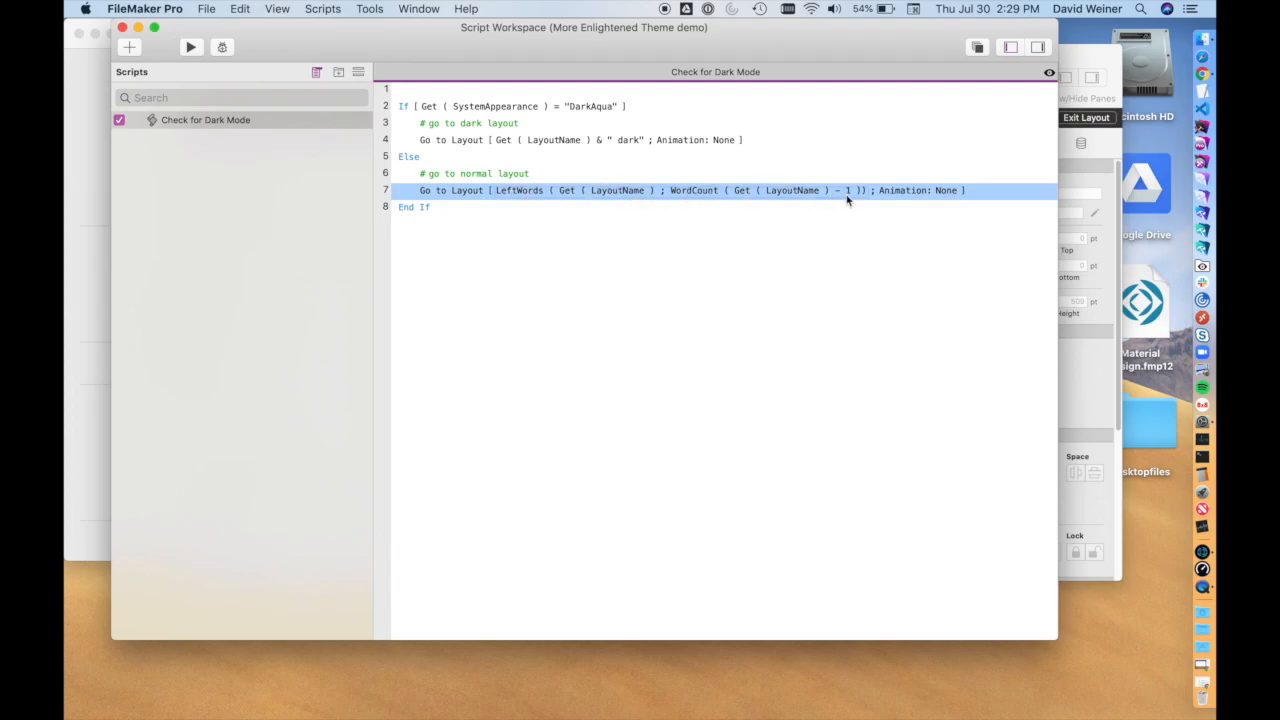
pyautogui.moveTo(1003, 211)
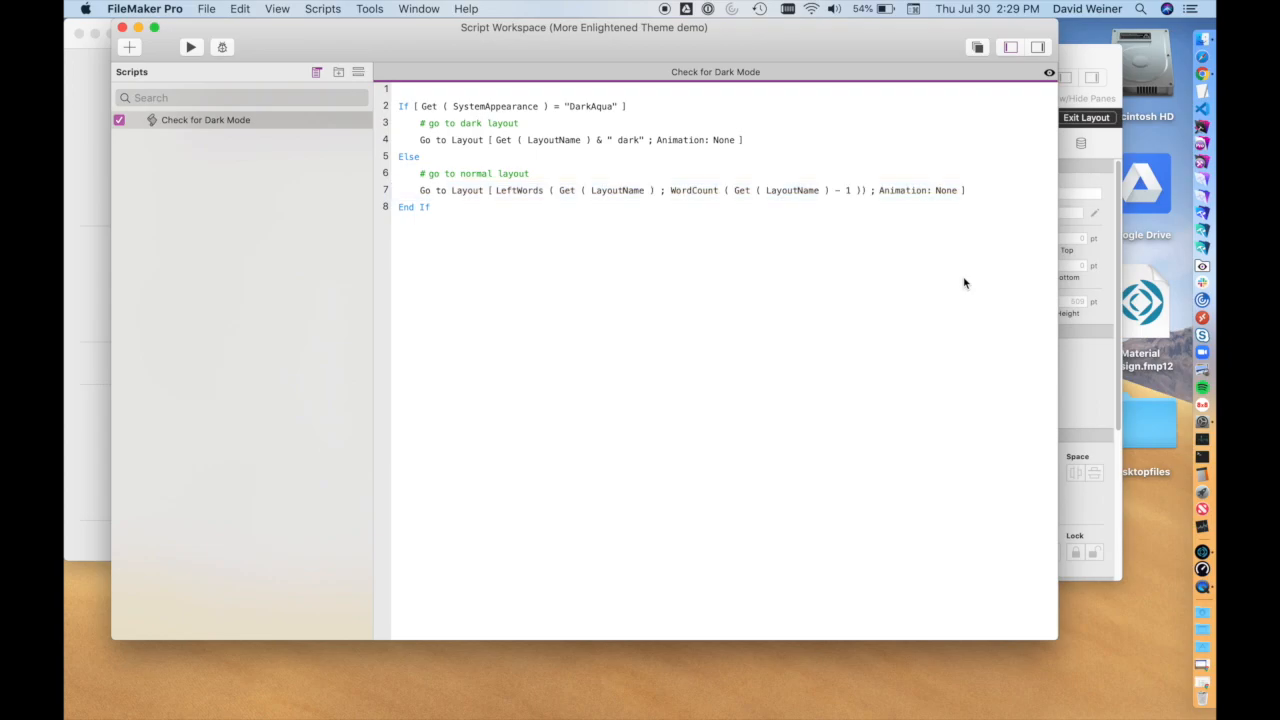
pyautogui.click(690, 190)
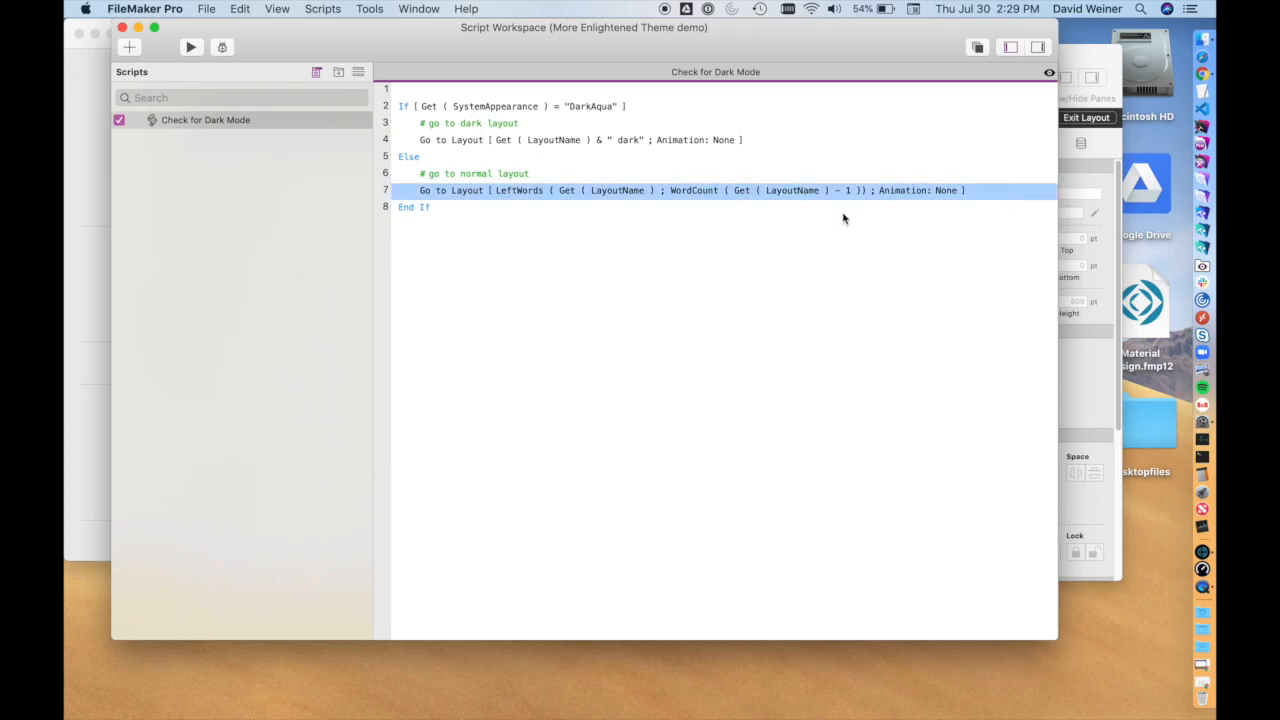
pyautogui.moveTo(666, 211)
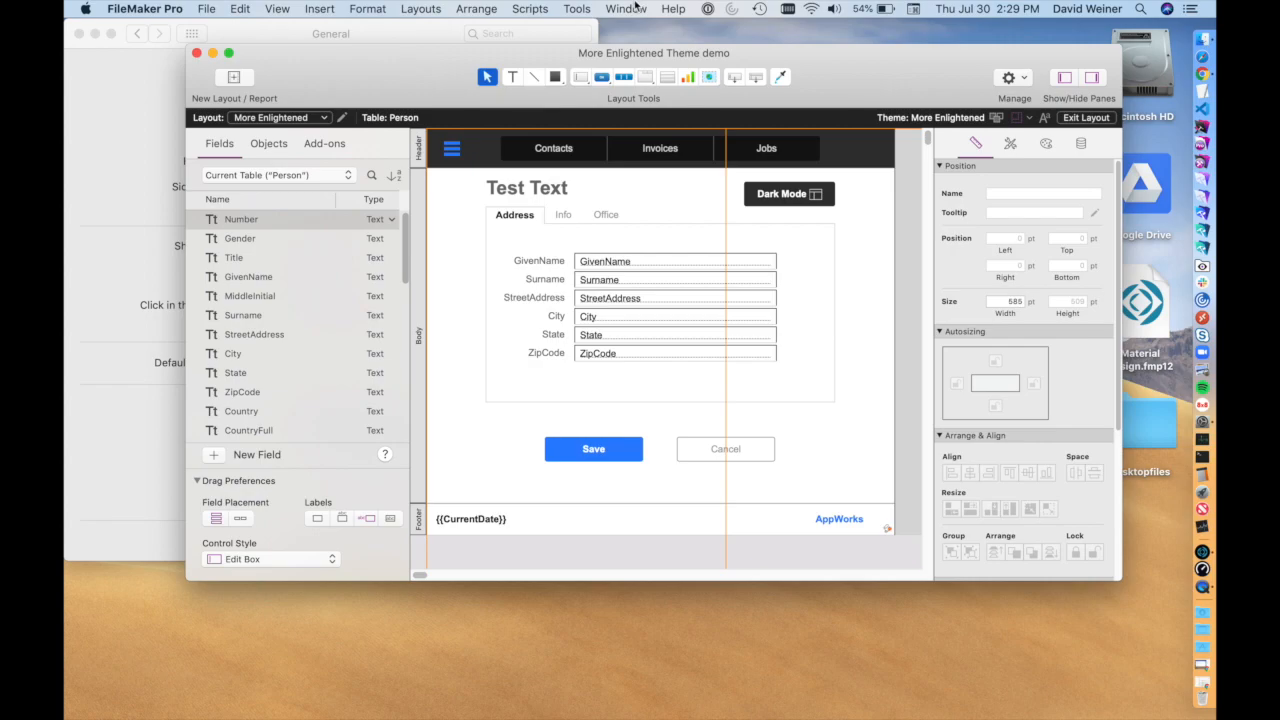
# Step: Exit Layout mode and enable the Script Debugger from the Tools menu
pyautogui.click(523, 8)
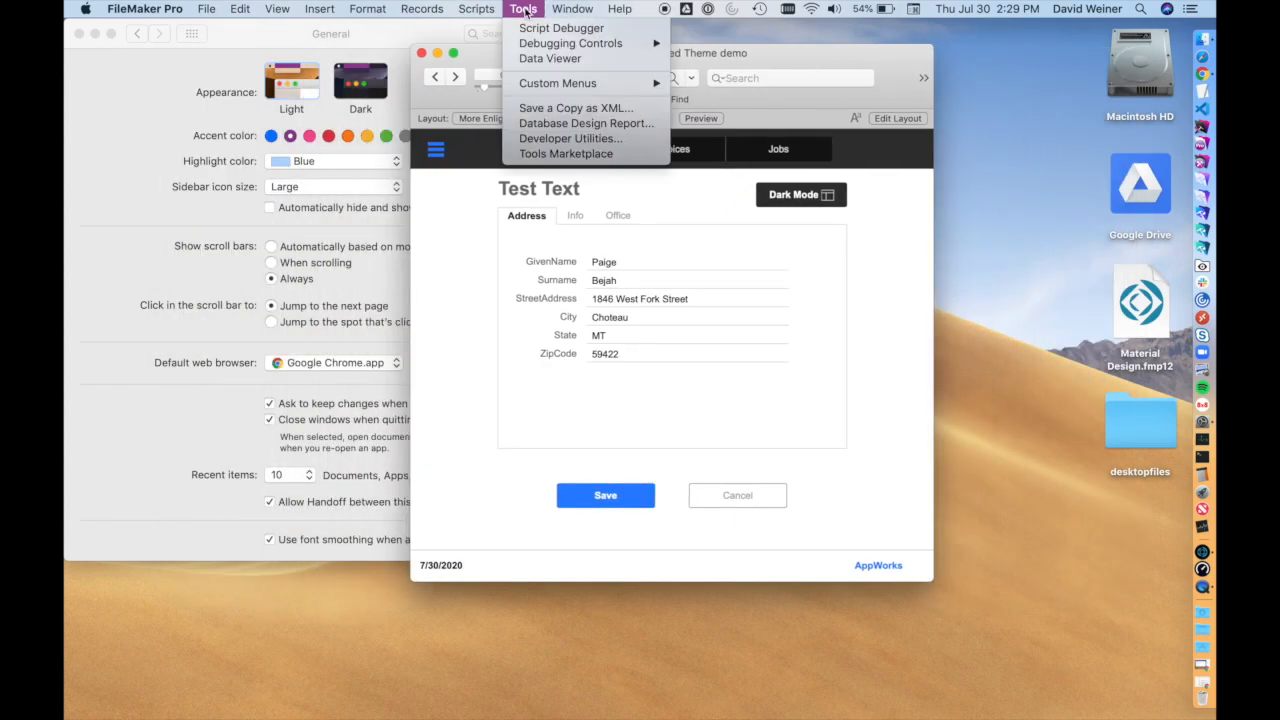
pyautogui.click(561, 27)
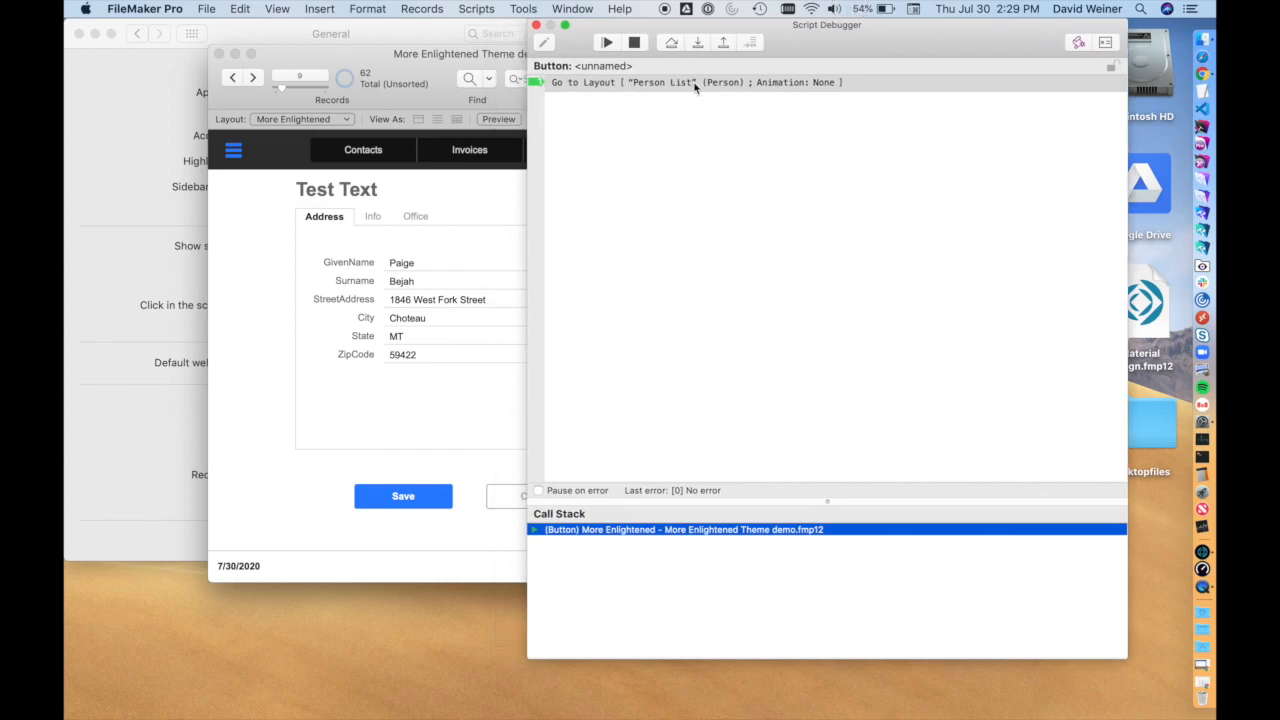
# Step: Step through Check for Dark Mode until the normal-layout step fails with error 105
pyautogui.click(697, 42)
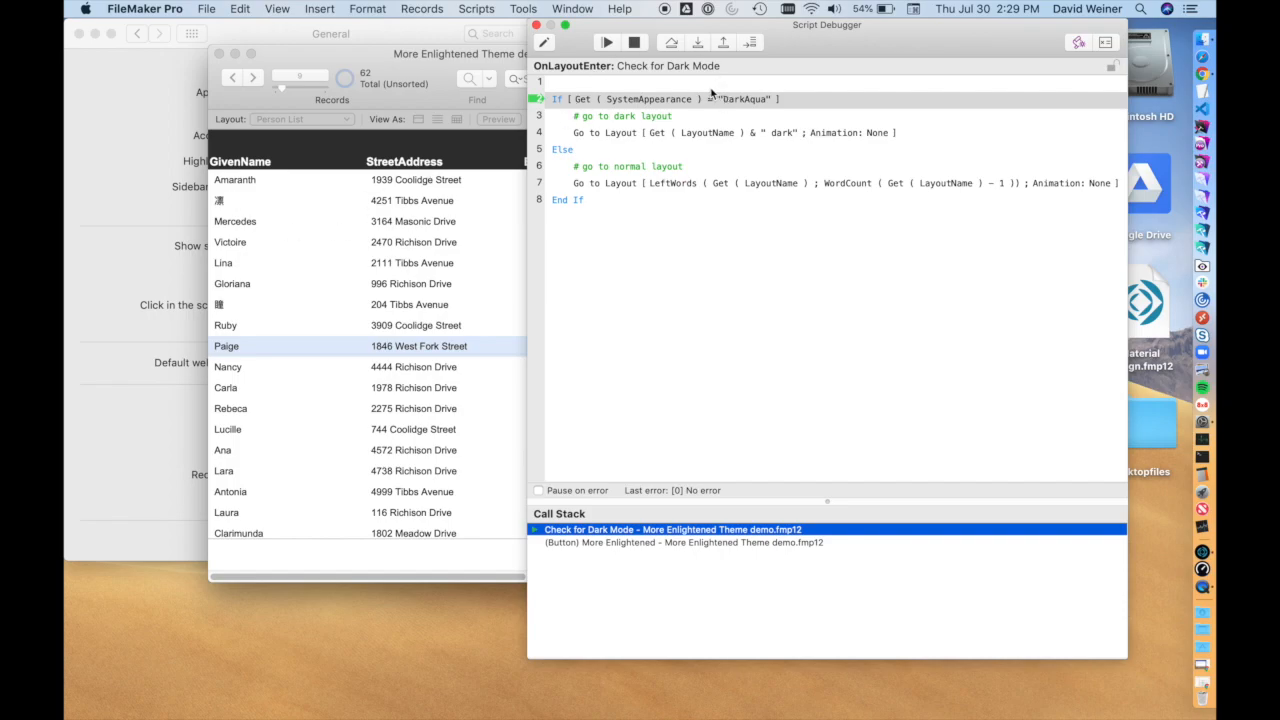
pyautogui.click(696, 42)
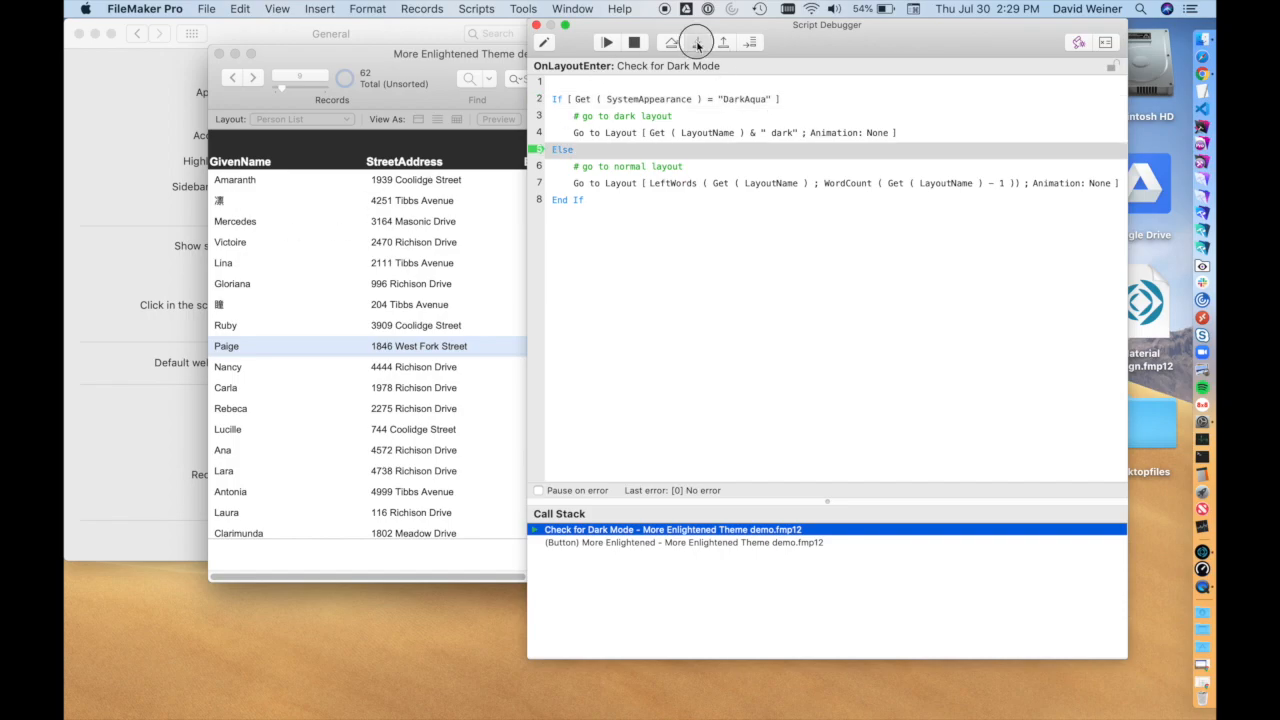
pyautogui.click(696, 42)
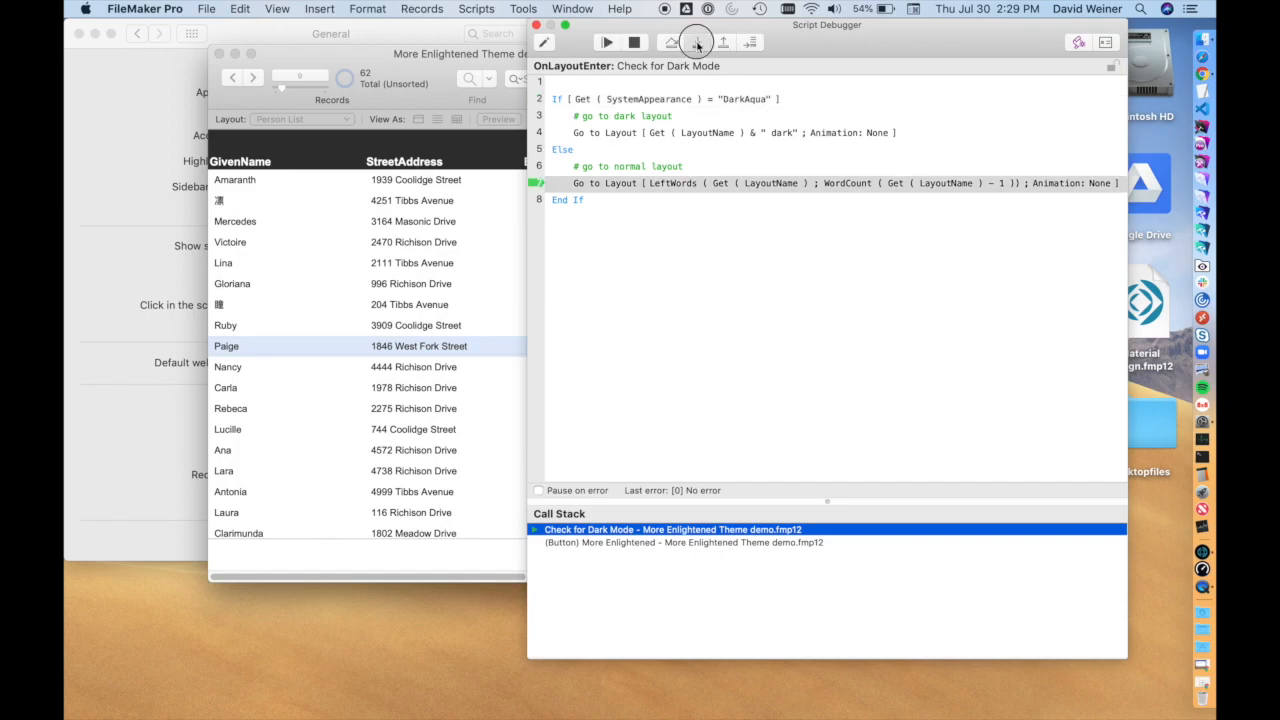
pyautogui.click(695, 42)
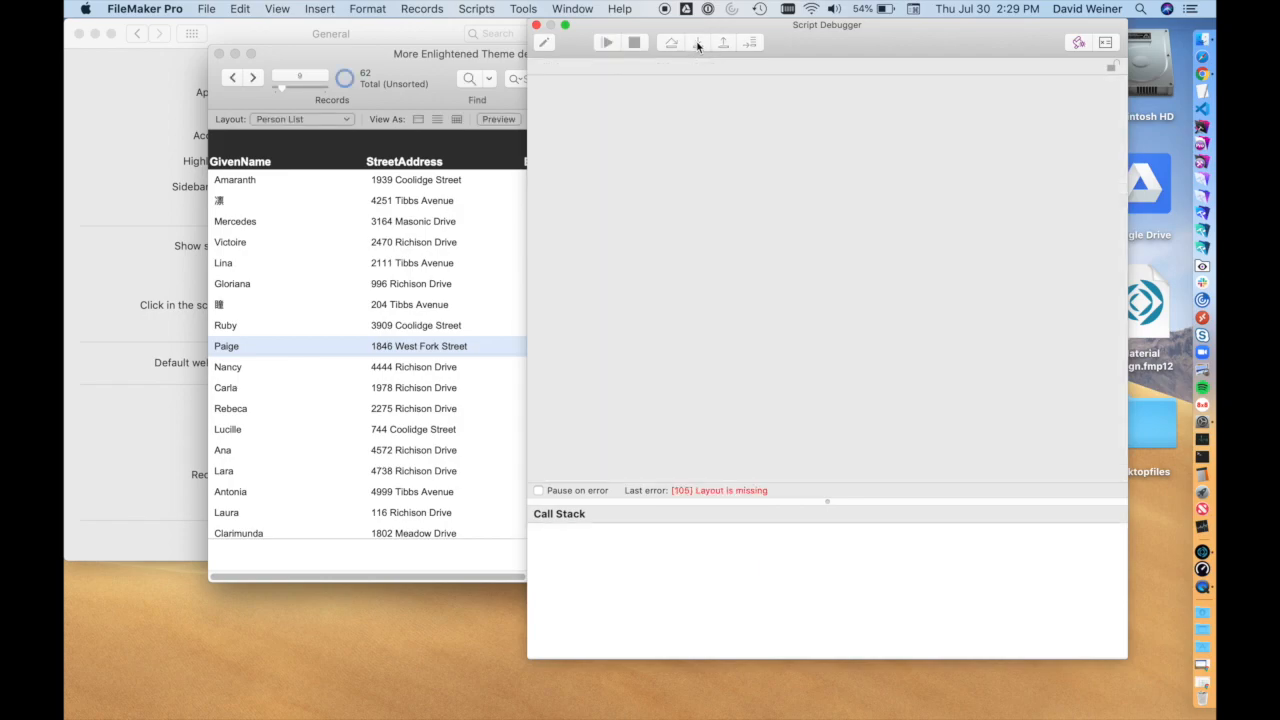
pyautogui.moveTo(996, 497)
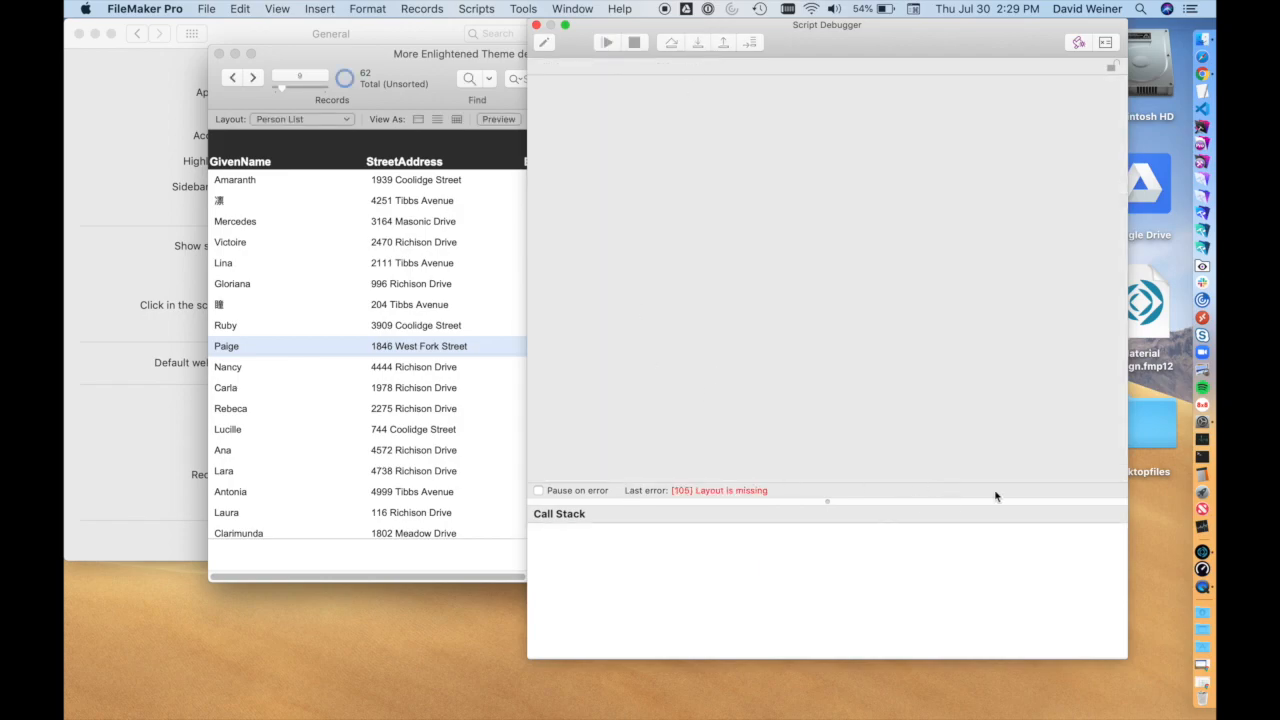
pyautogui.moveTo(995, 497)
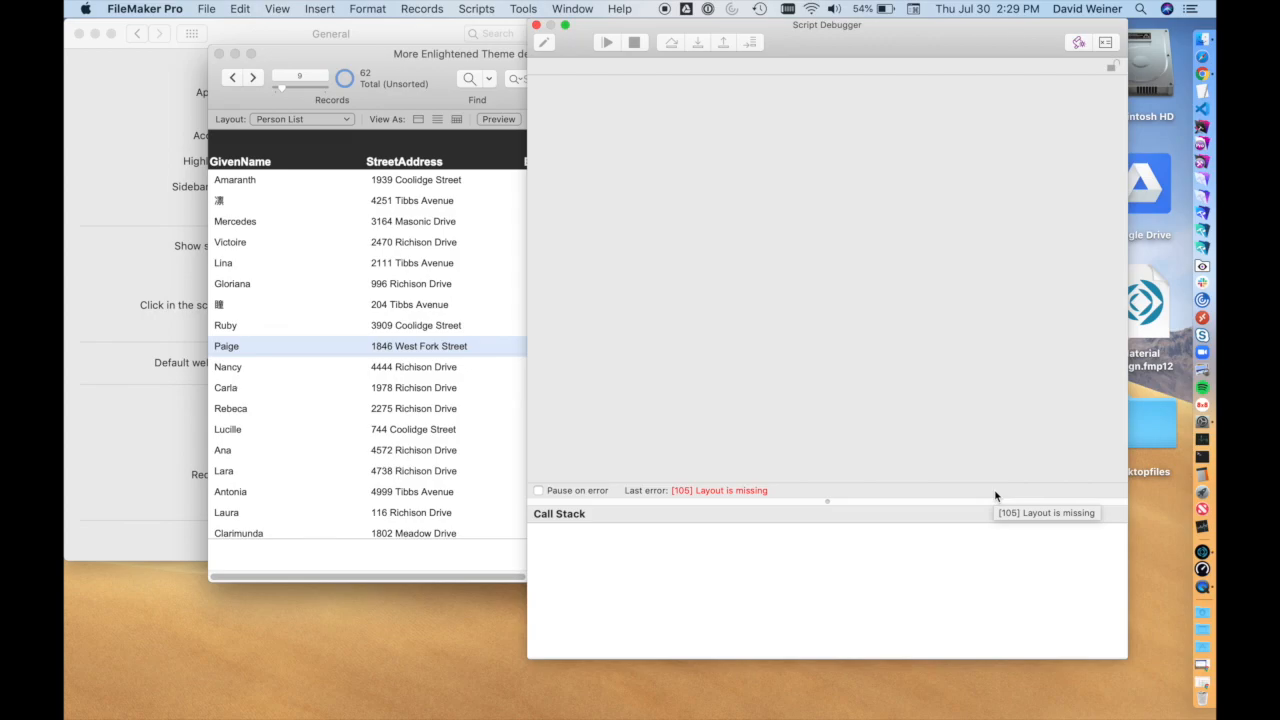
pyautogui.moveTo(432, 69)
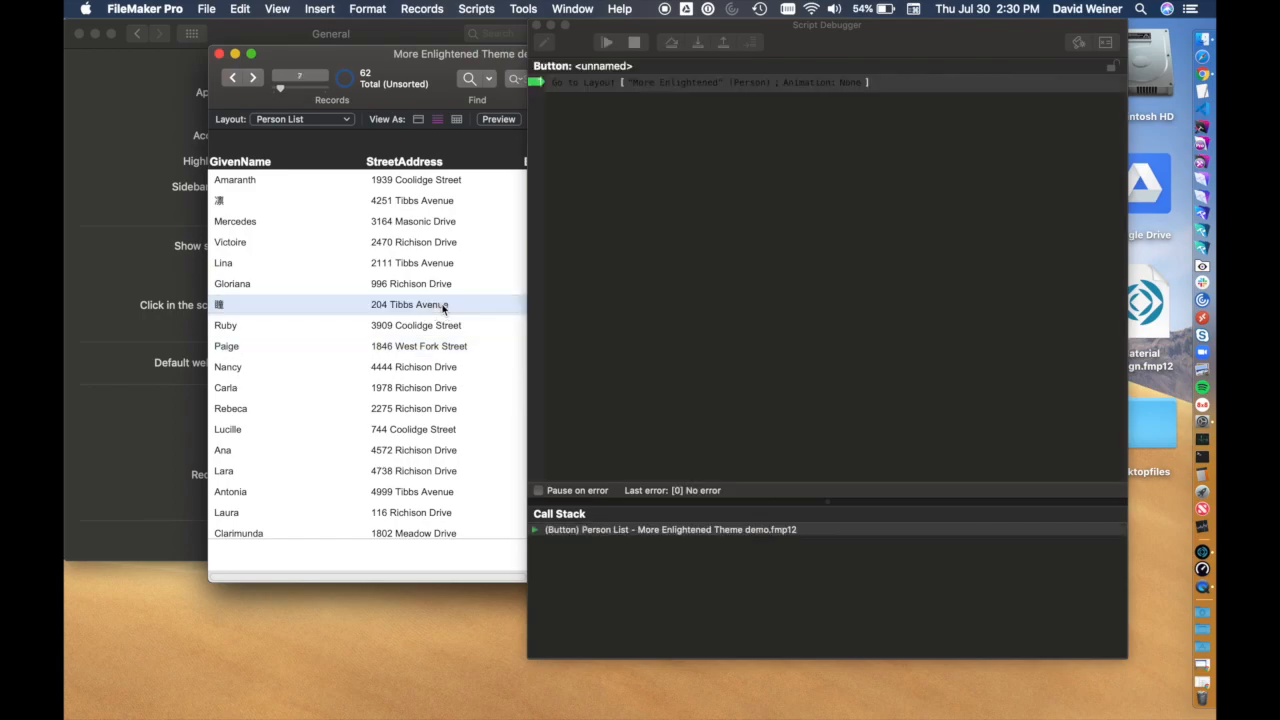
# Step: Step through the OnLayoutEnter trigger until the record opens on More Enlightened Dark
pyautogui.click(700, 42)
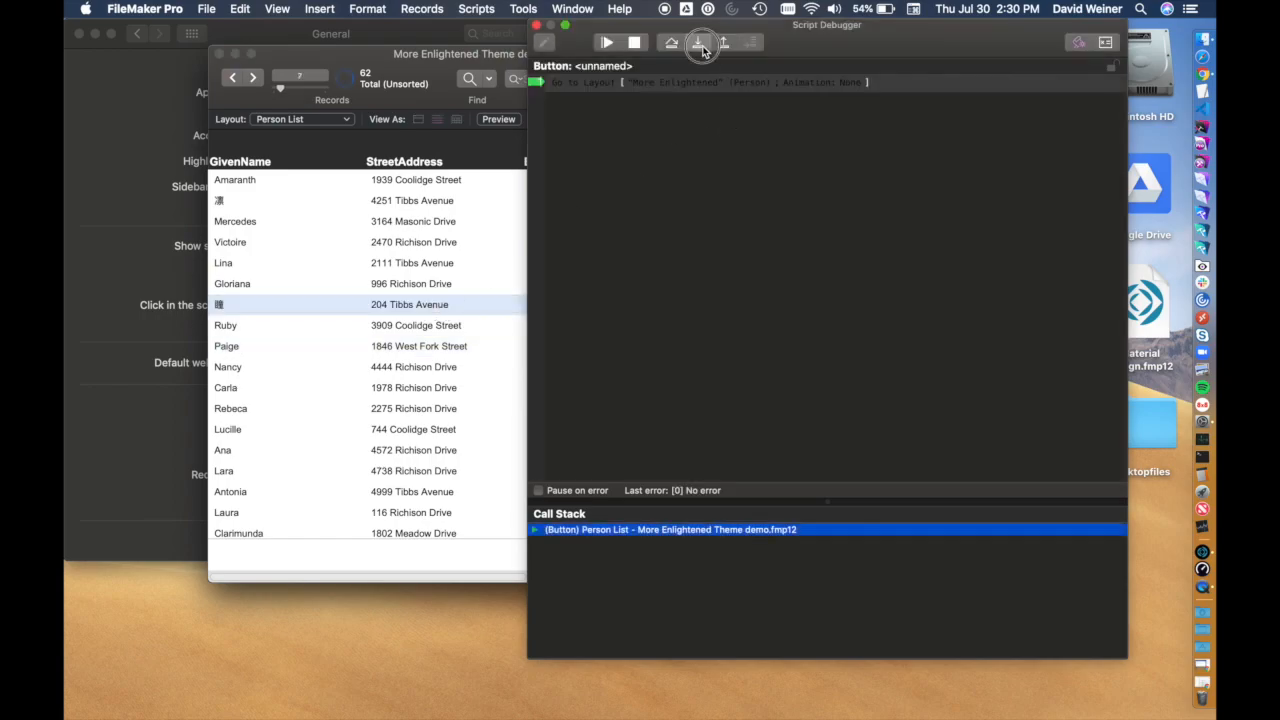
pyautogui.click(698, 42)
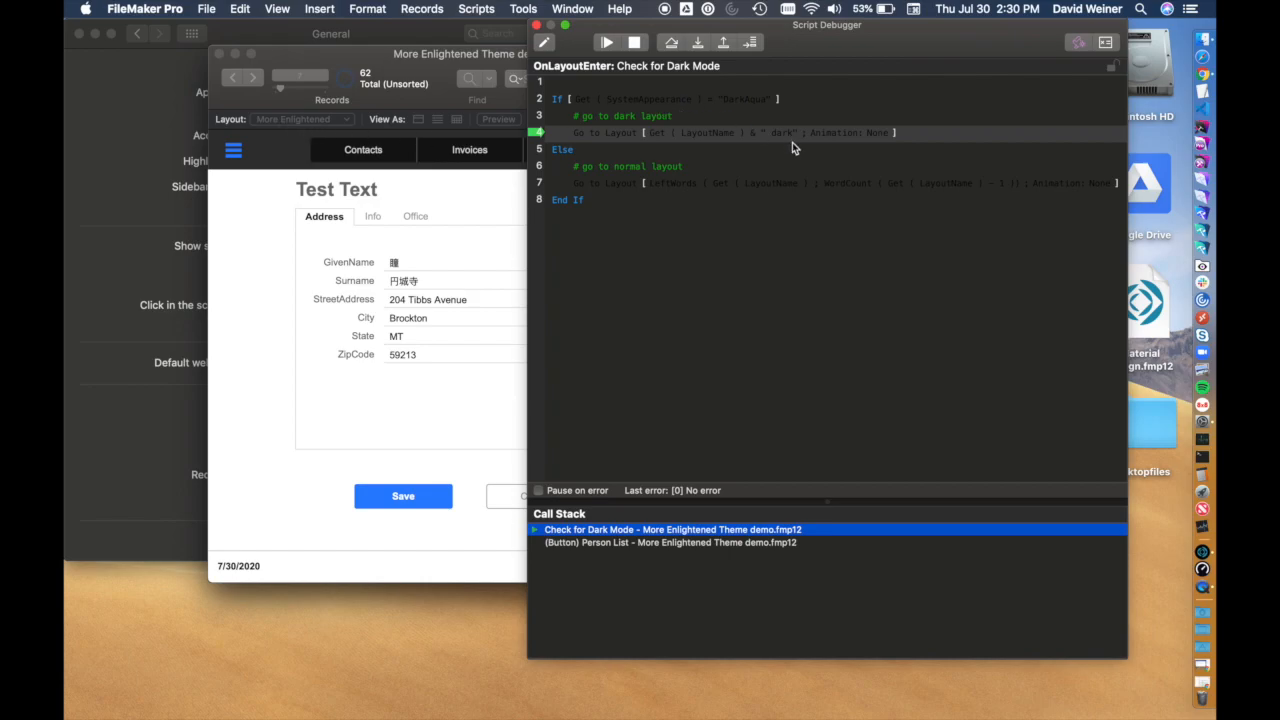
pyautogui.click(697, 42)
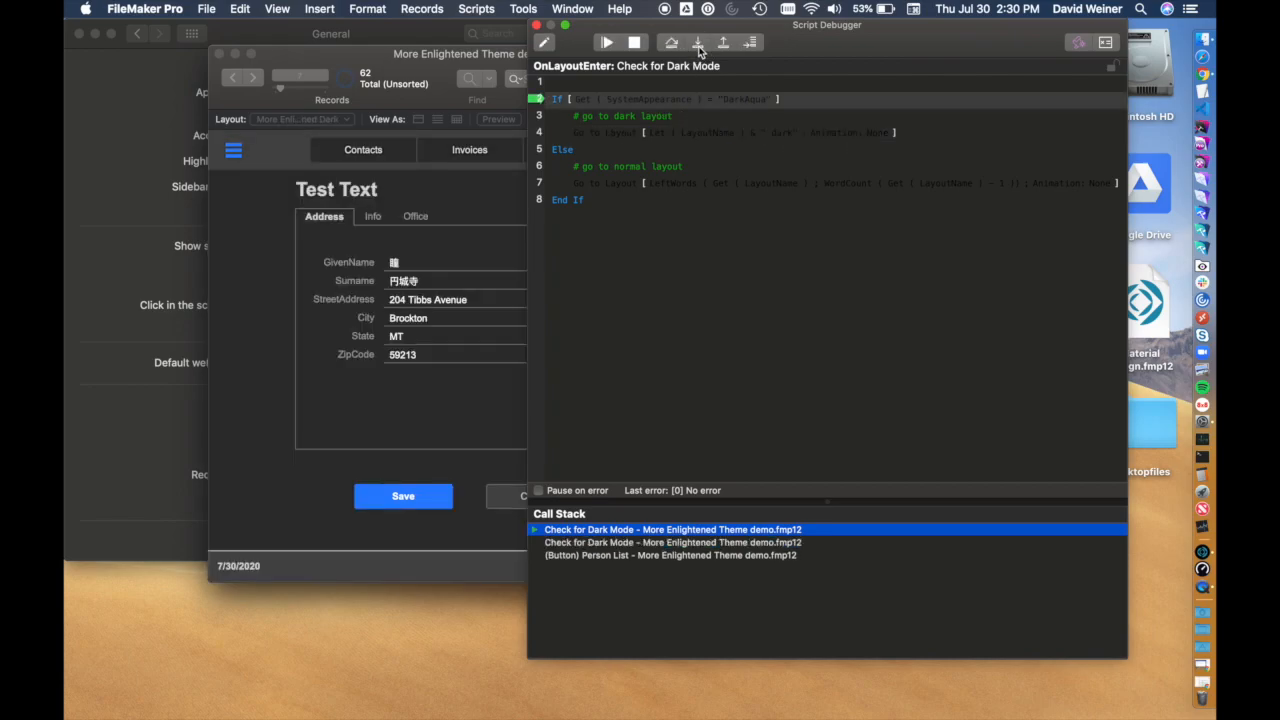
pyautogui.click(697, 42)
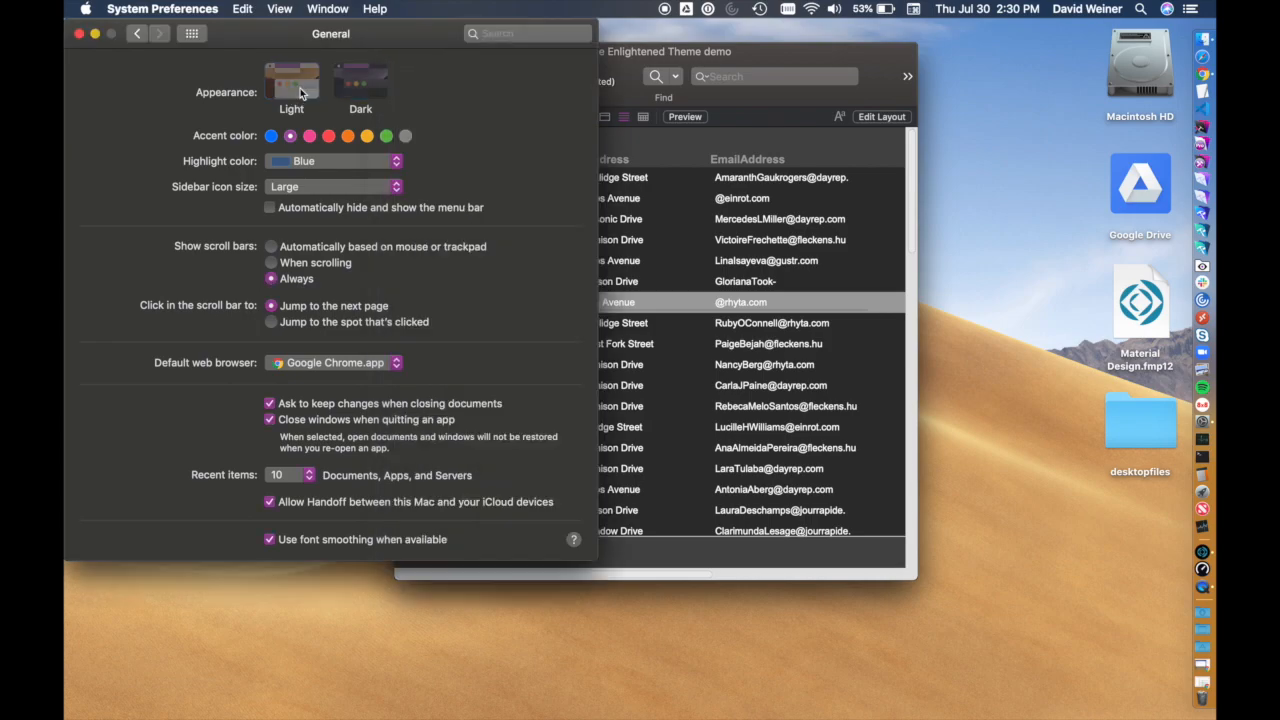
# Step: Choose the Light appearance thumbnail in System Preferences General
pyautogui.click(697, 51)
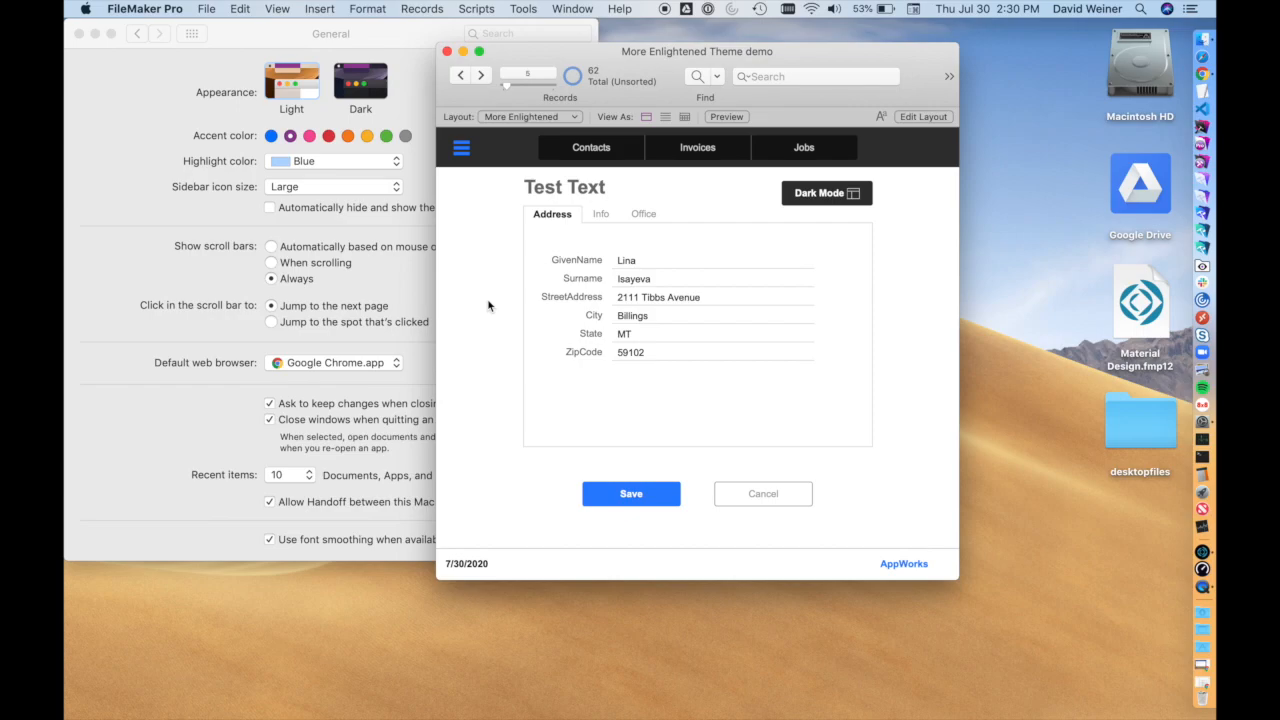
pyautogui.moveTo(971, 340)
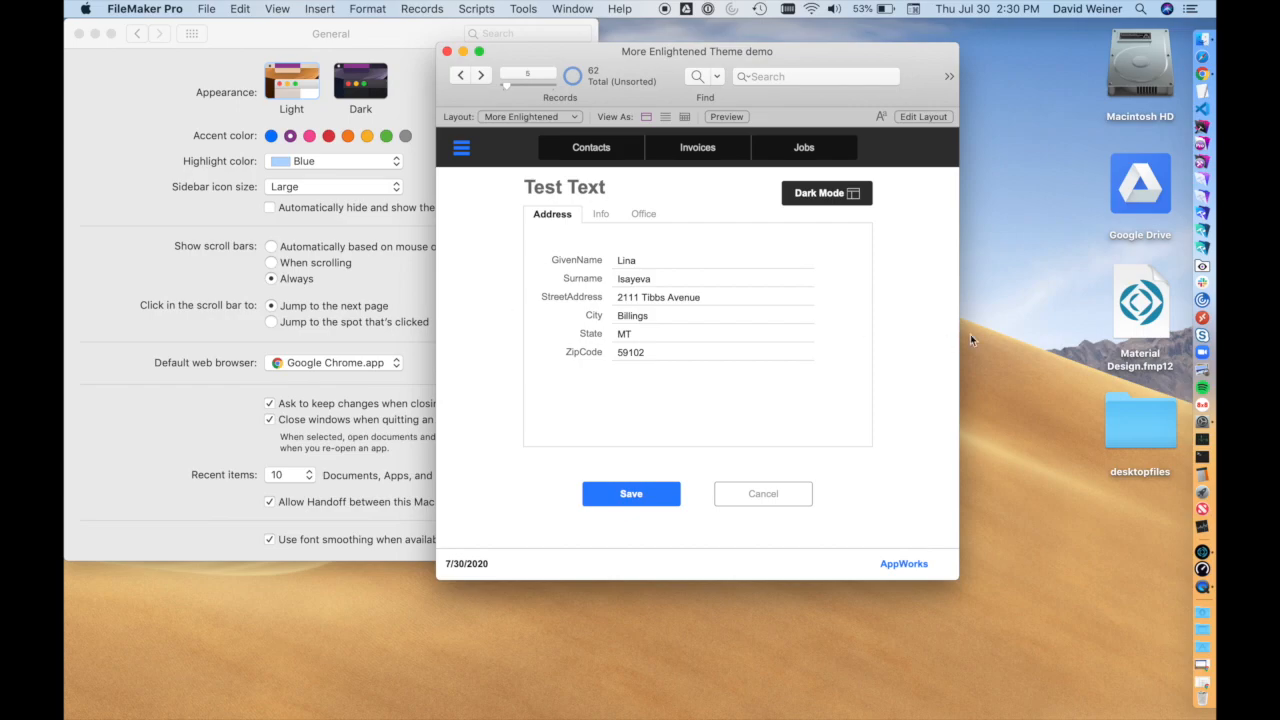
pyautogui.moveTo(923, 343)
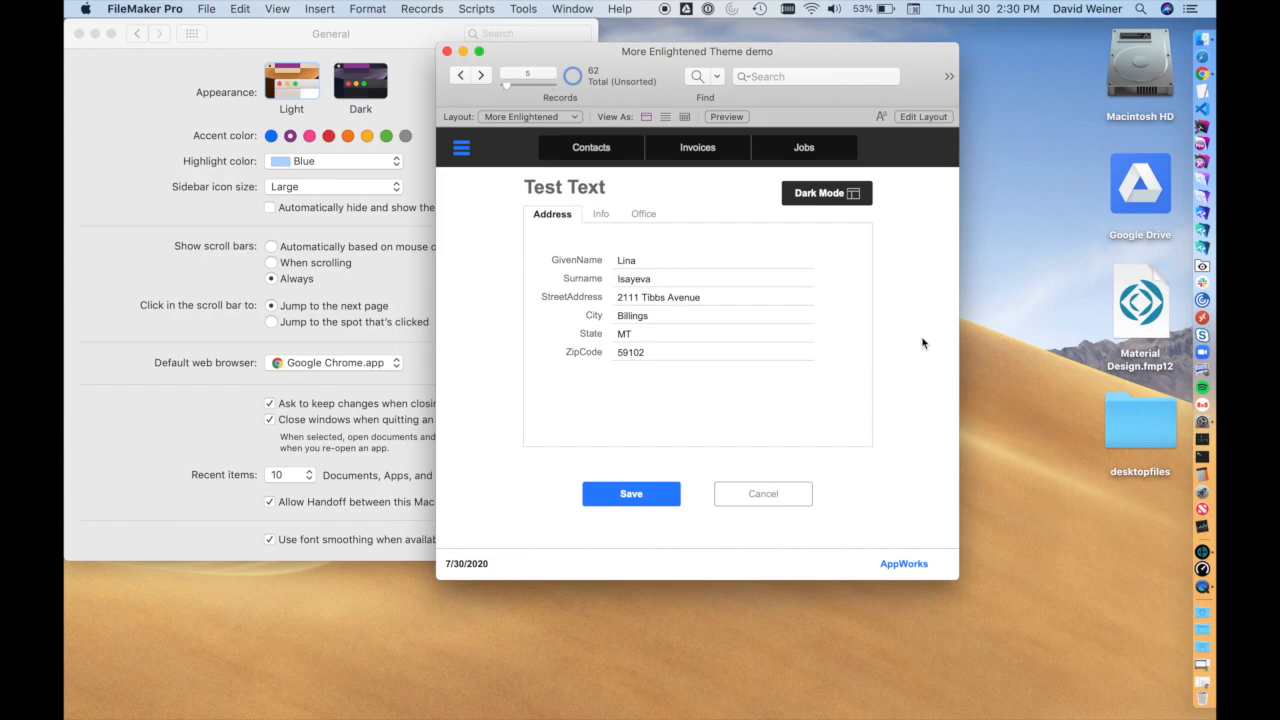